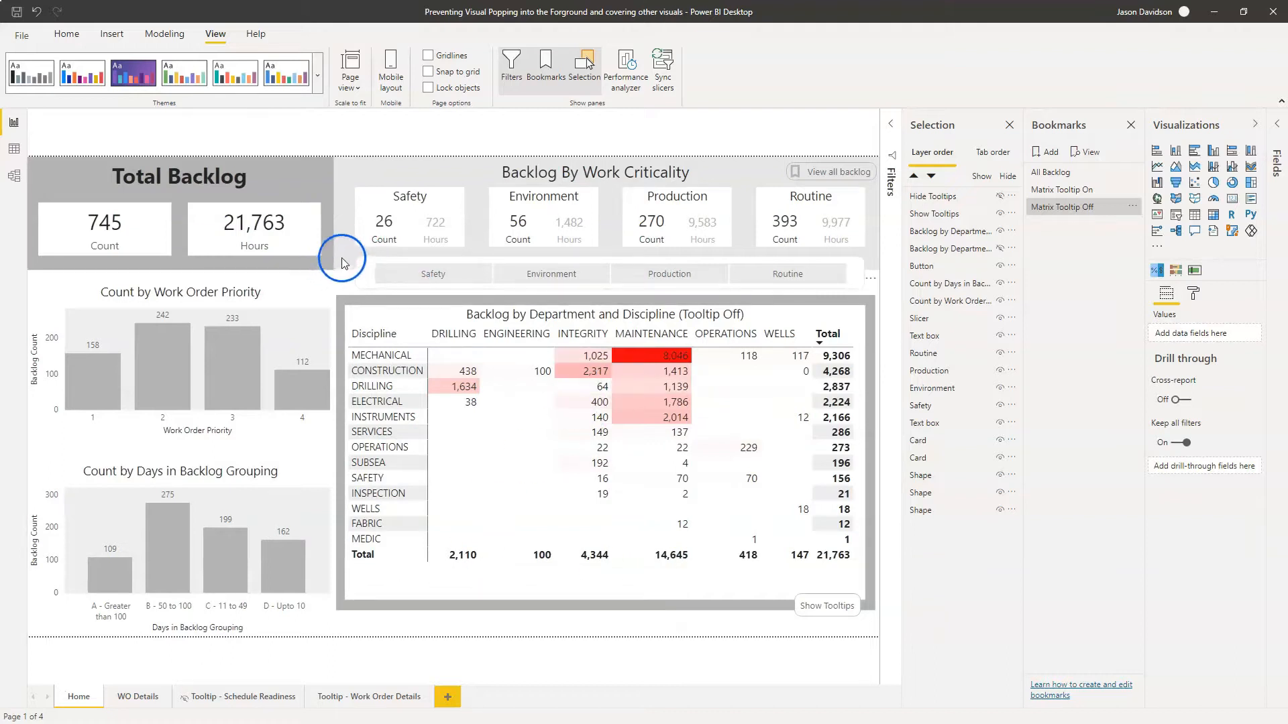
pyautogui.moveTo(352, 152)
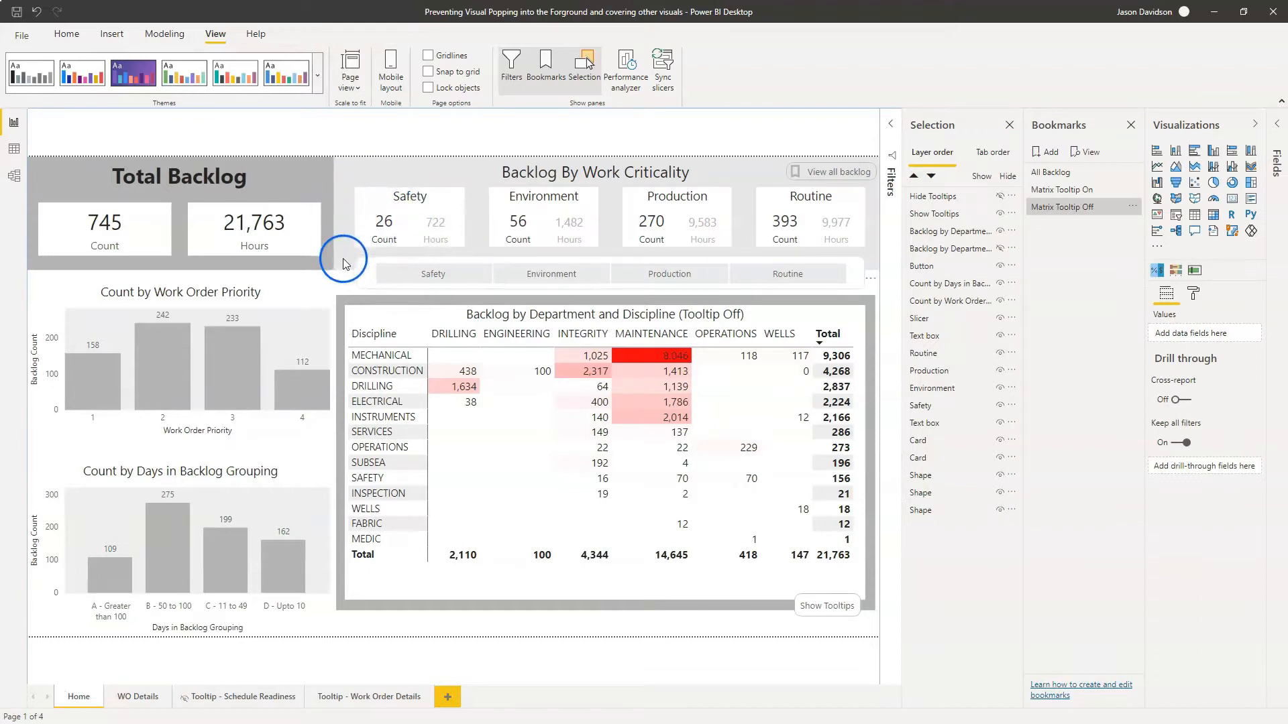
pyautogui.moveTo(809, 630)
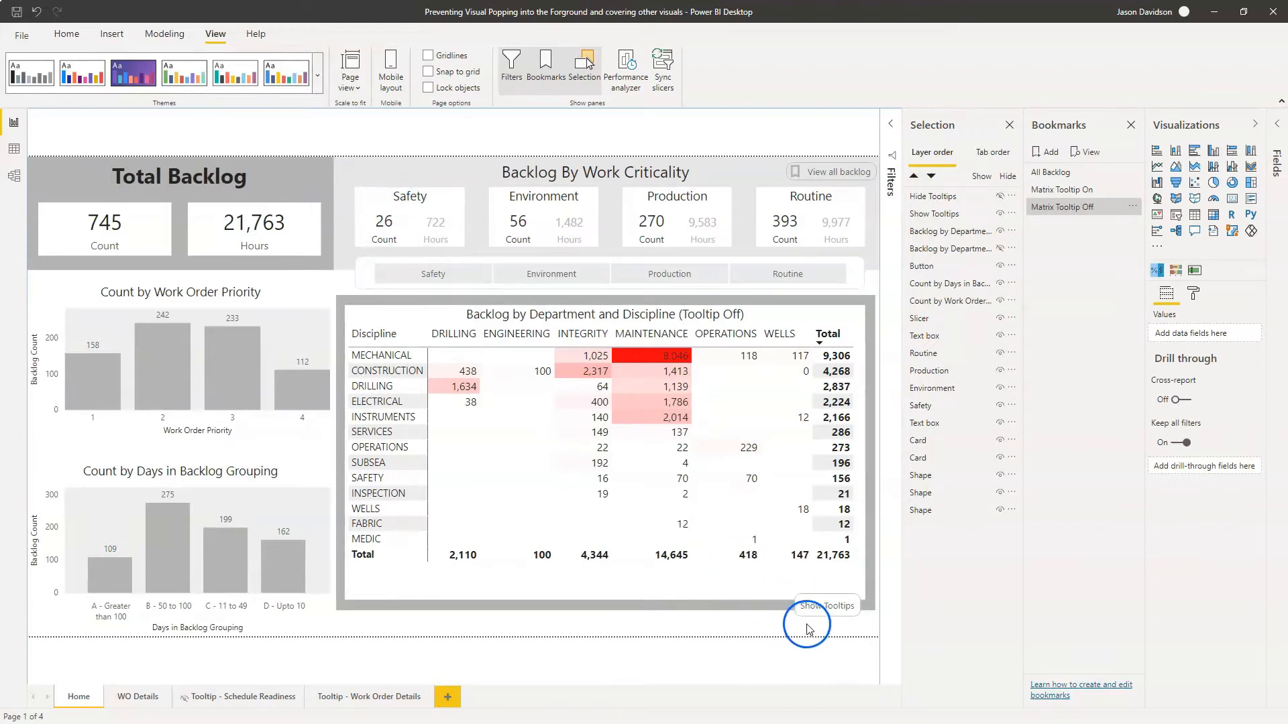
pyautogui.moveTo(832, 634)
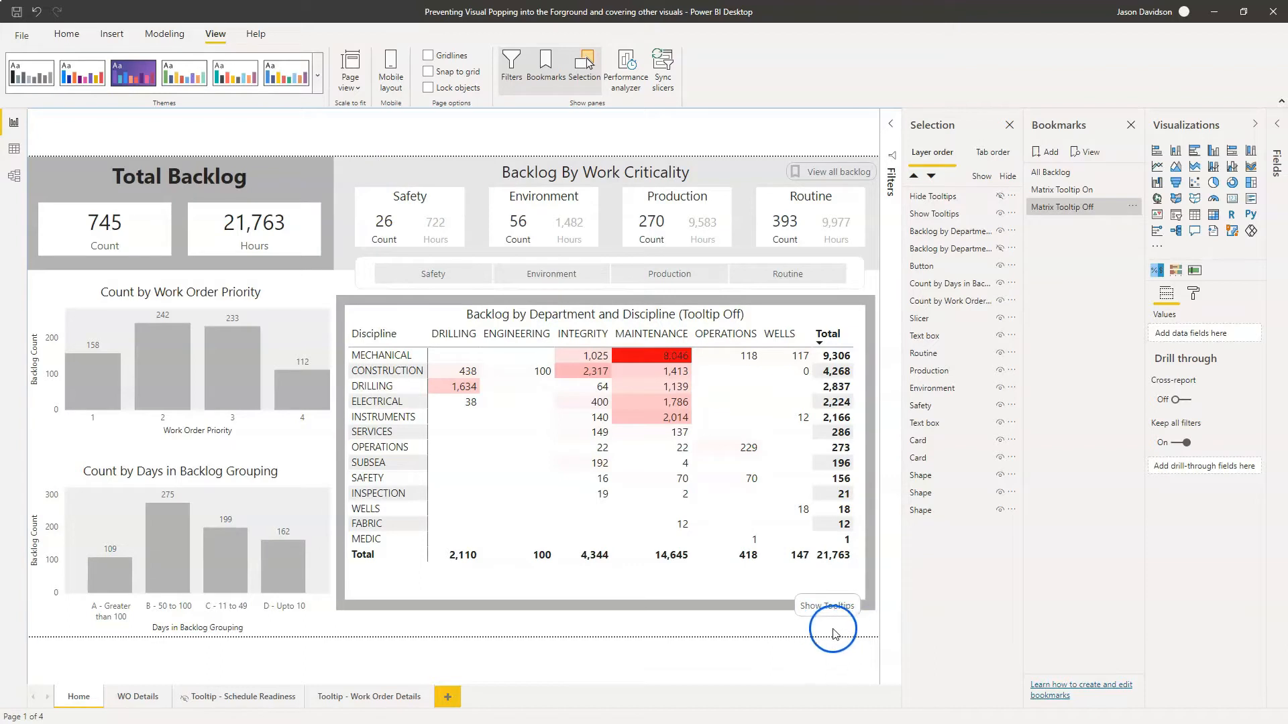
pyautogui.moveTo(358, 625)
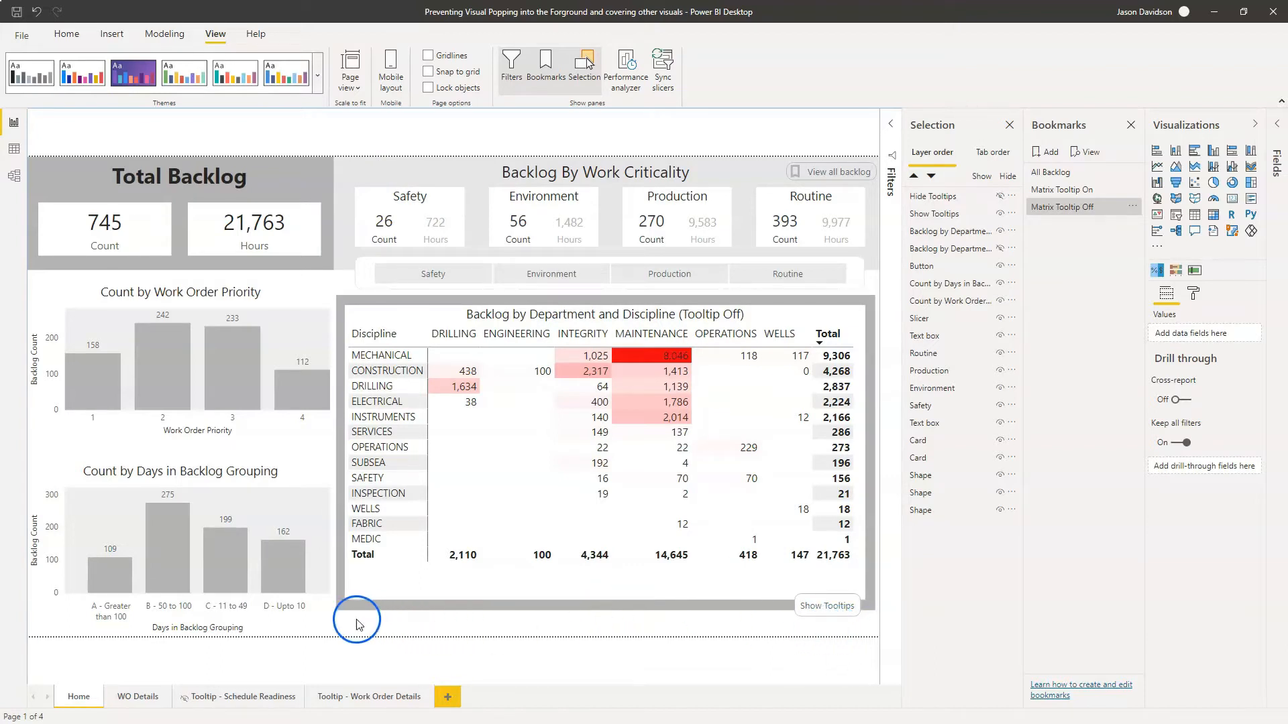
pyautogui.moveTo(781, 630)
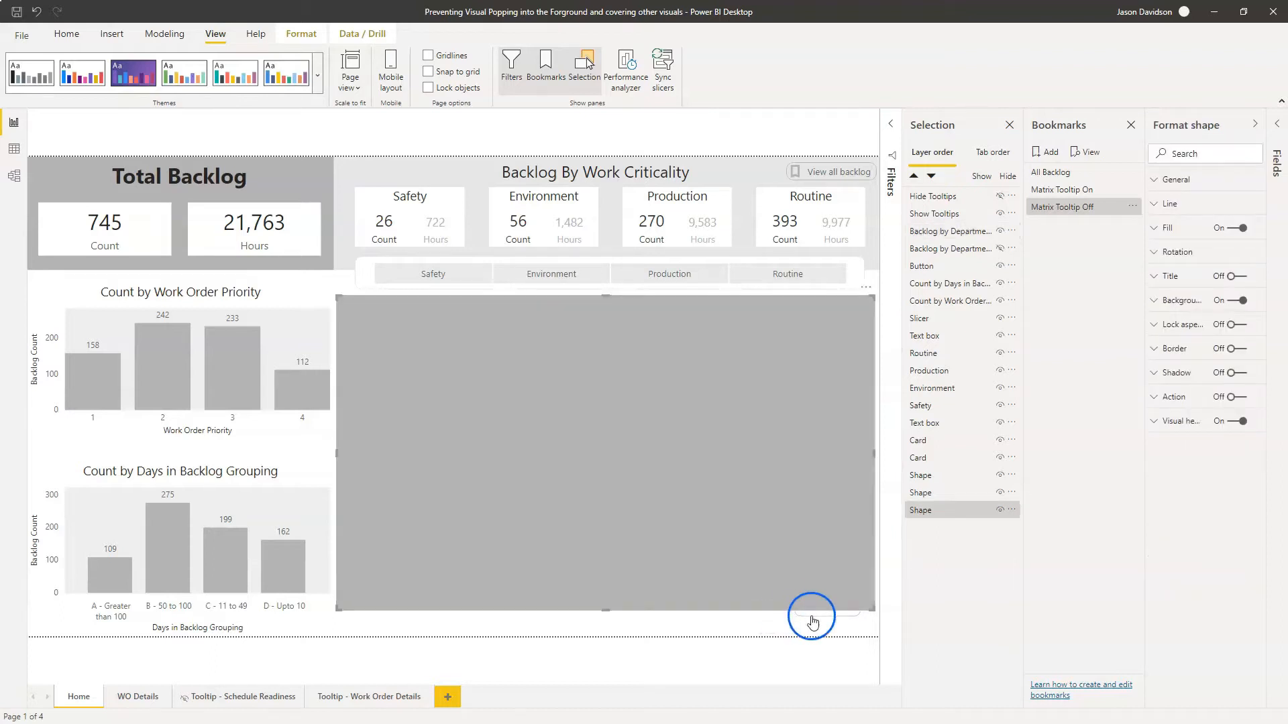
# Close the Bookmarks pane, expand the background shape's General settings, and reopen the Selection pane
pyautogui.click(811, 605)
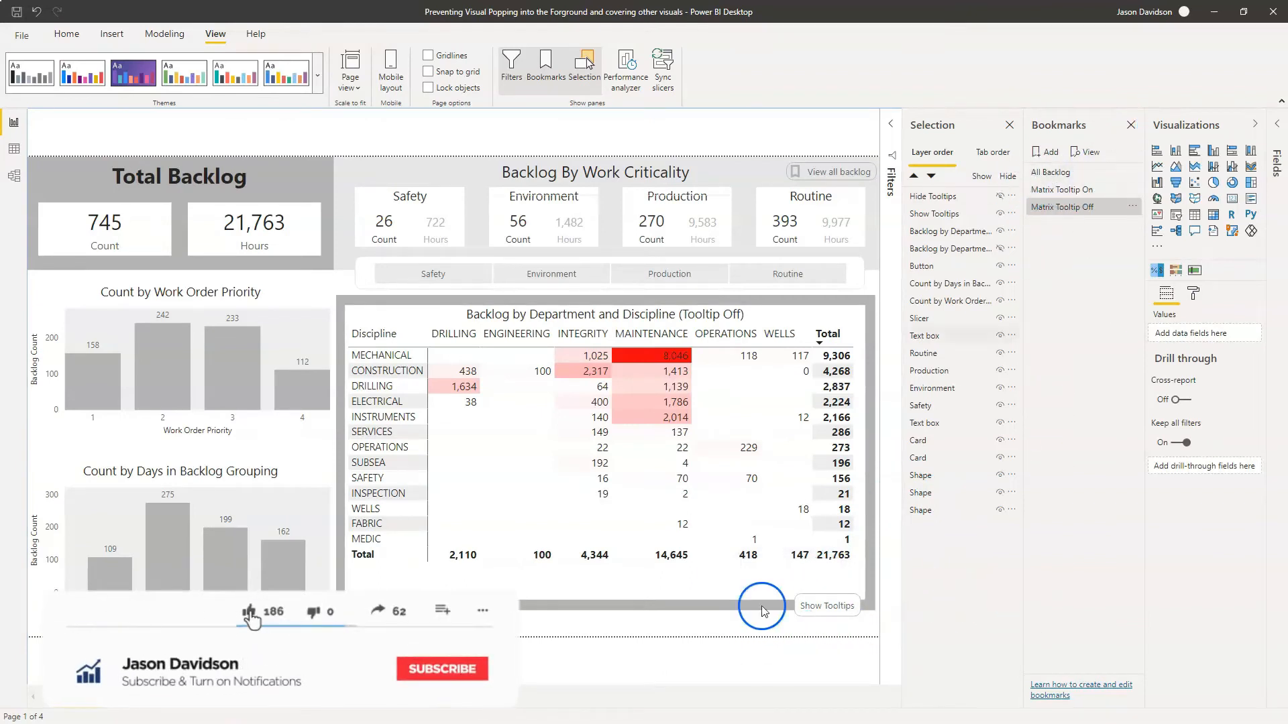
pyautogui.click(441, 668)
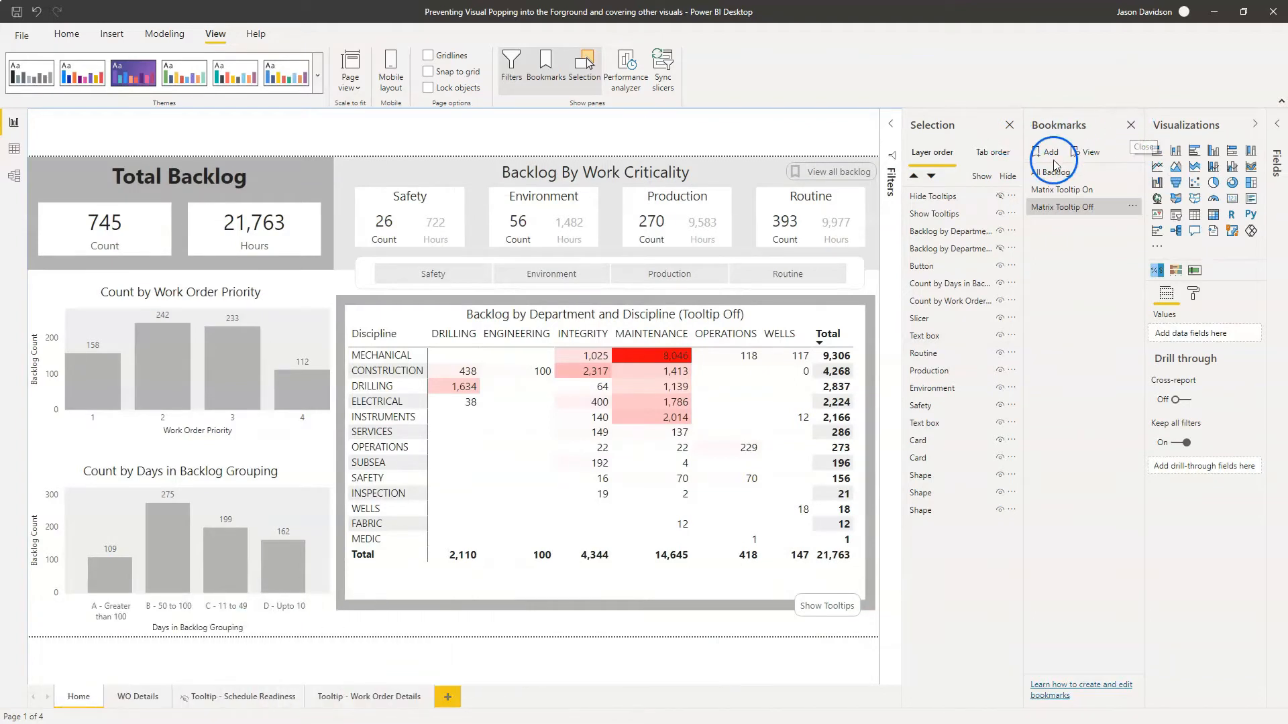
pyautogui.click(1131, 124)
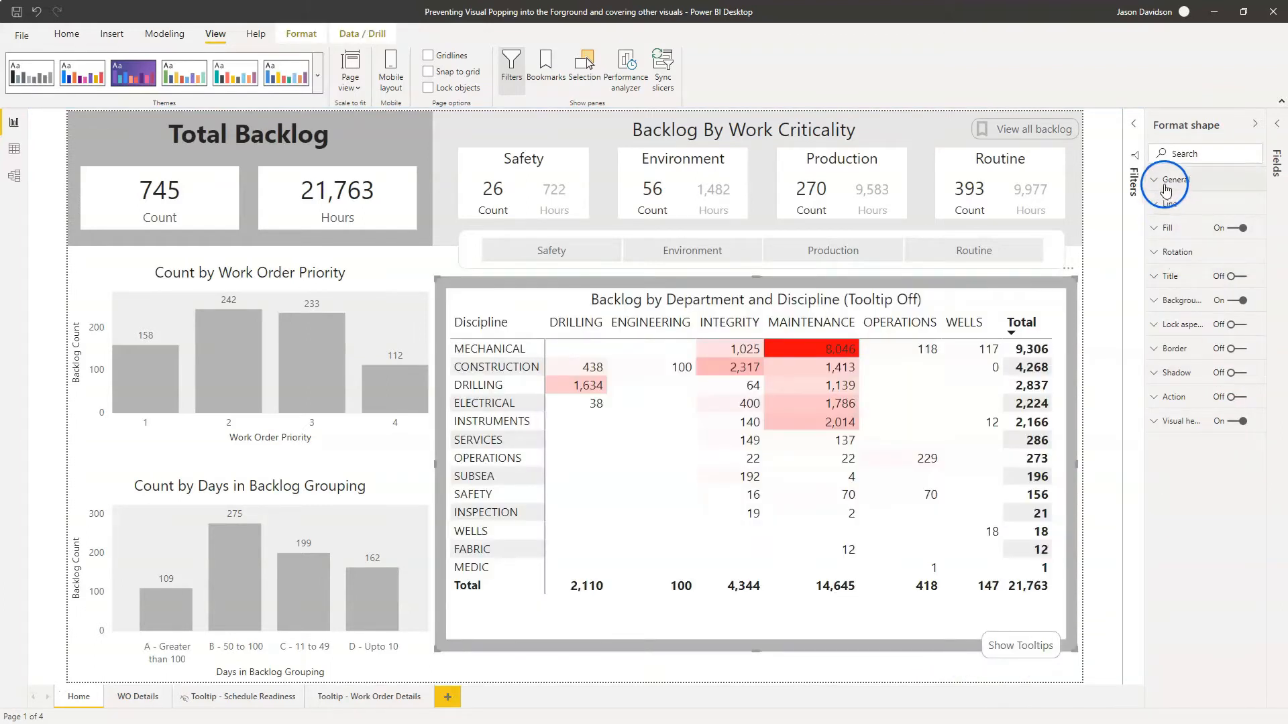
pyautogui.click(1173, 179)
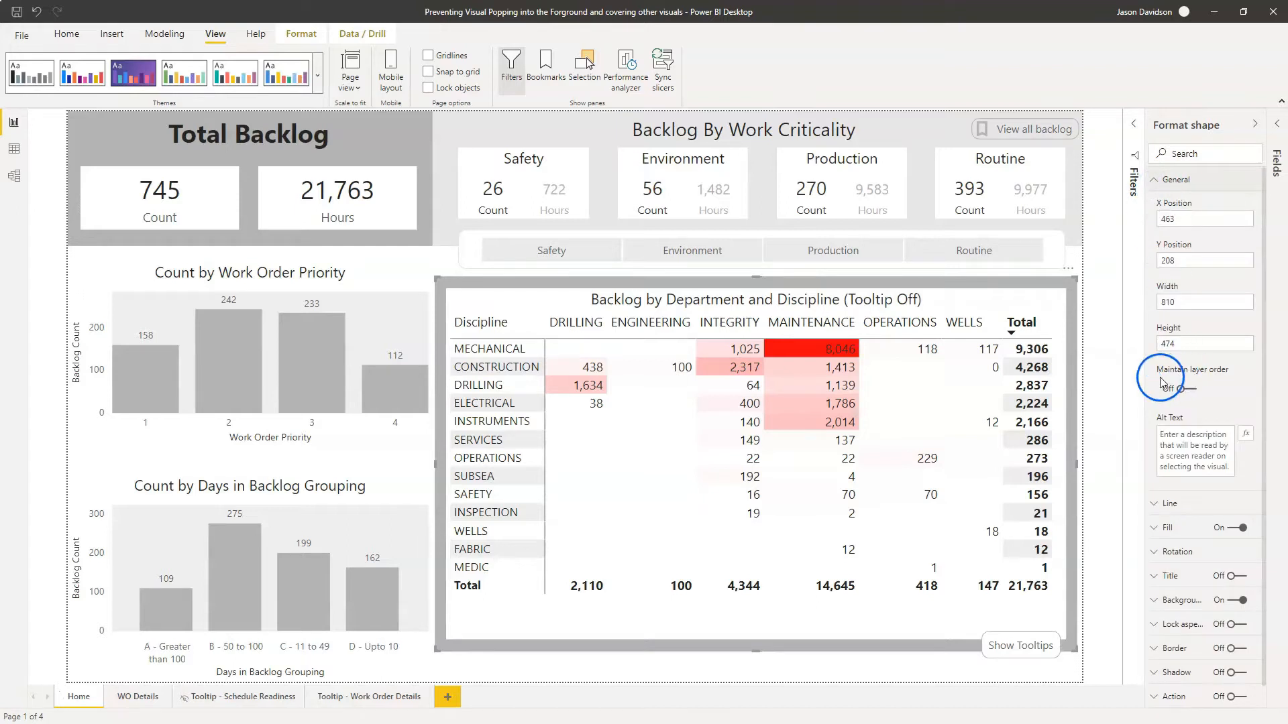
pyautogui.moveTo(1224, 380)
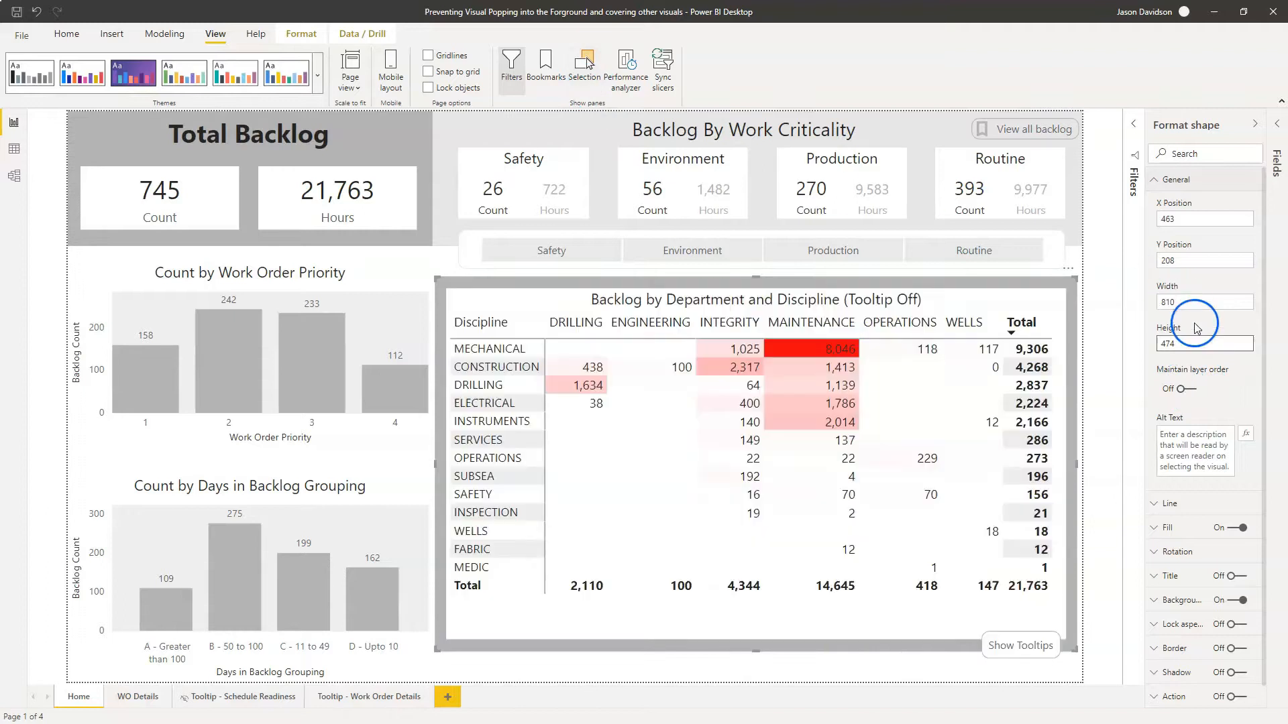
pyautogui.click(581, 67)
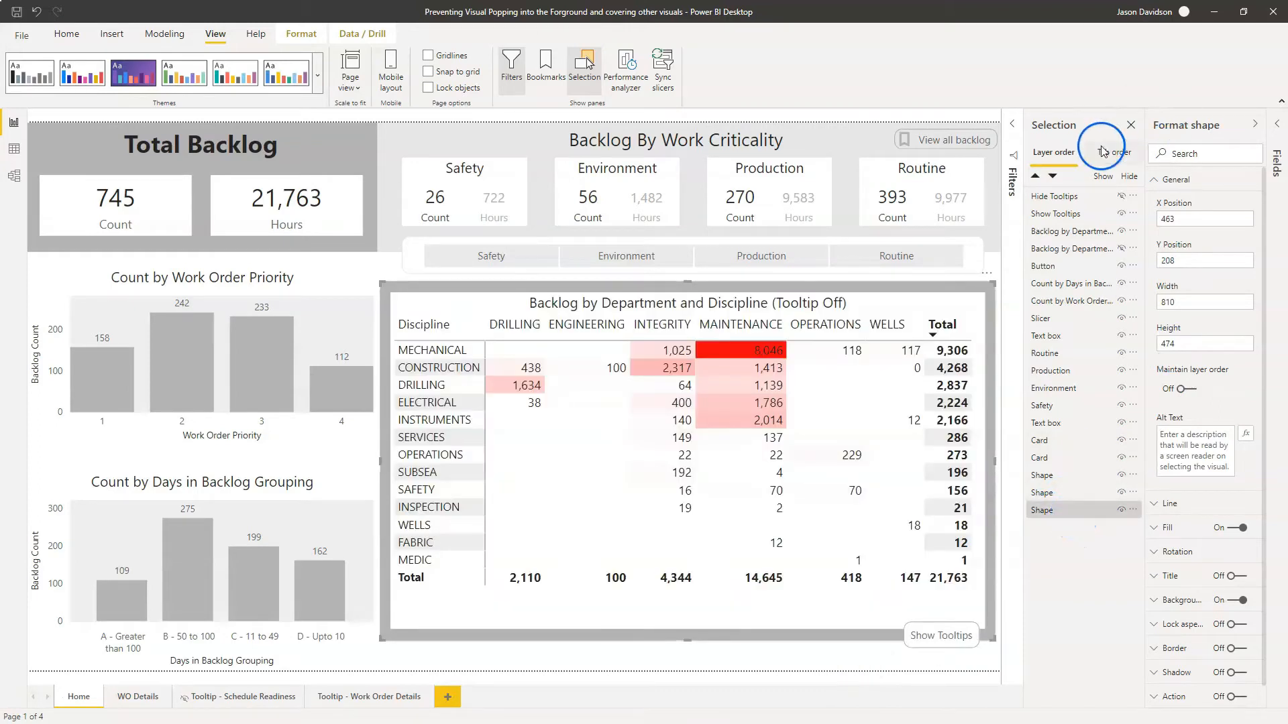
# Switch the Selection pane to list the page objects by tab order
pyautogui.click(1113, 152)
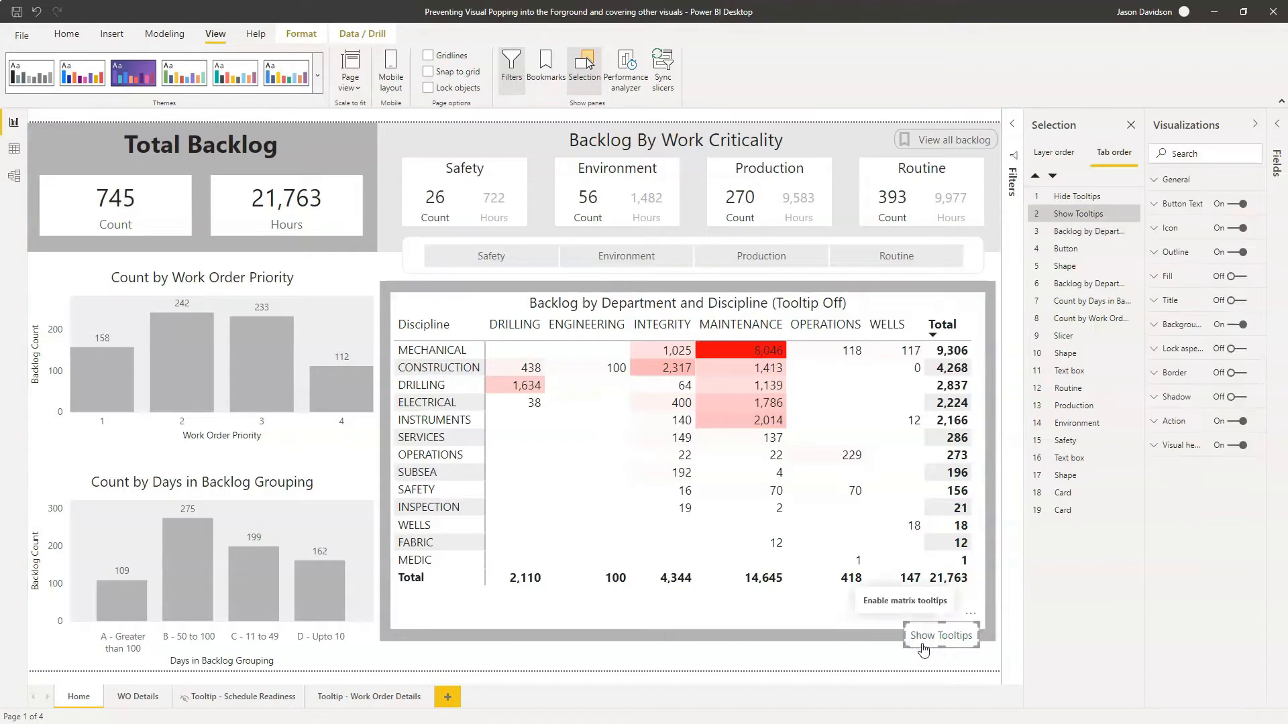
pyautogui.moveTo(1078, 214)
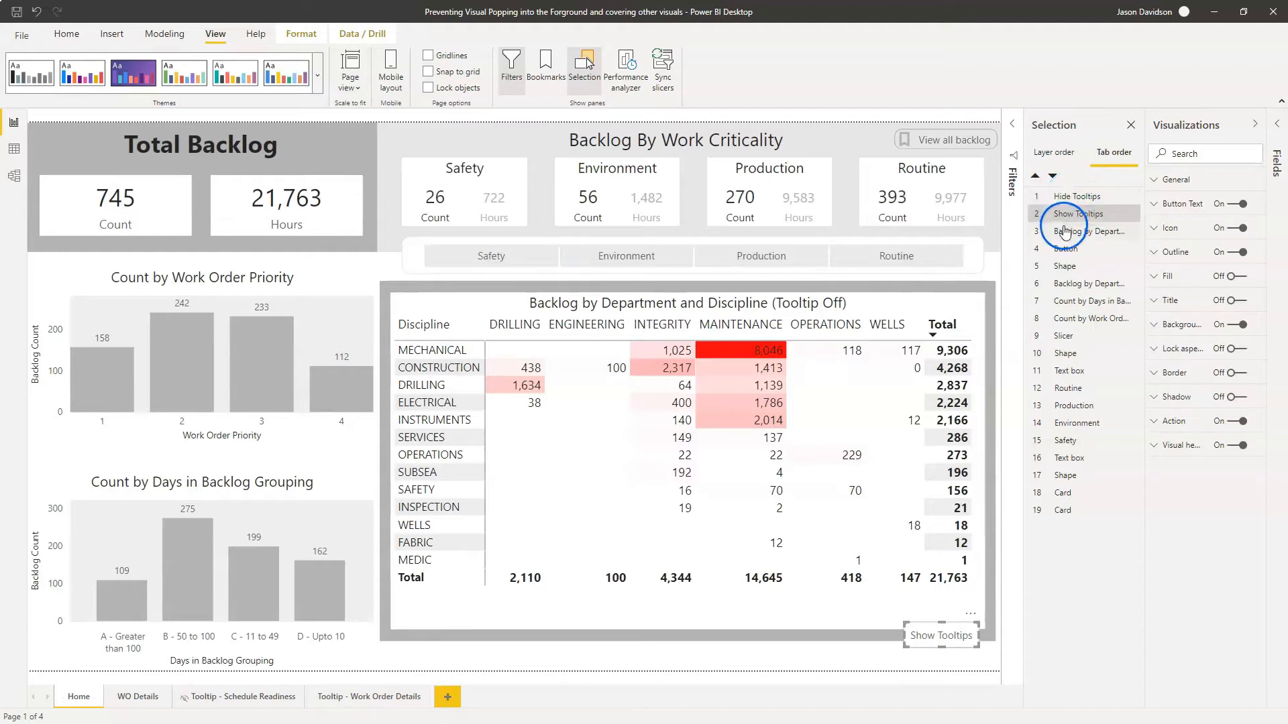
# Select the grey background Shape and switch its General > Maintain layer order On
pyautogui.click(1079, 197)
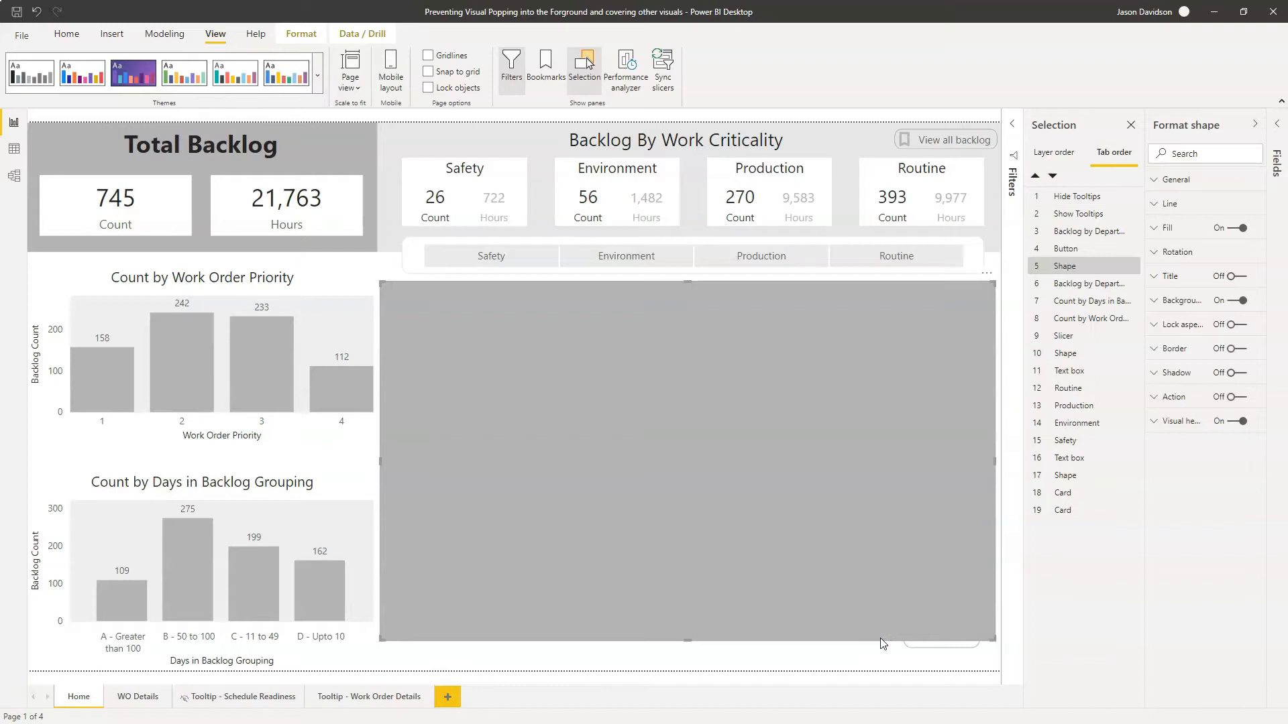
pyautogui.moveTo(1114, 354)
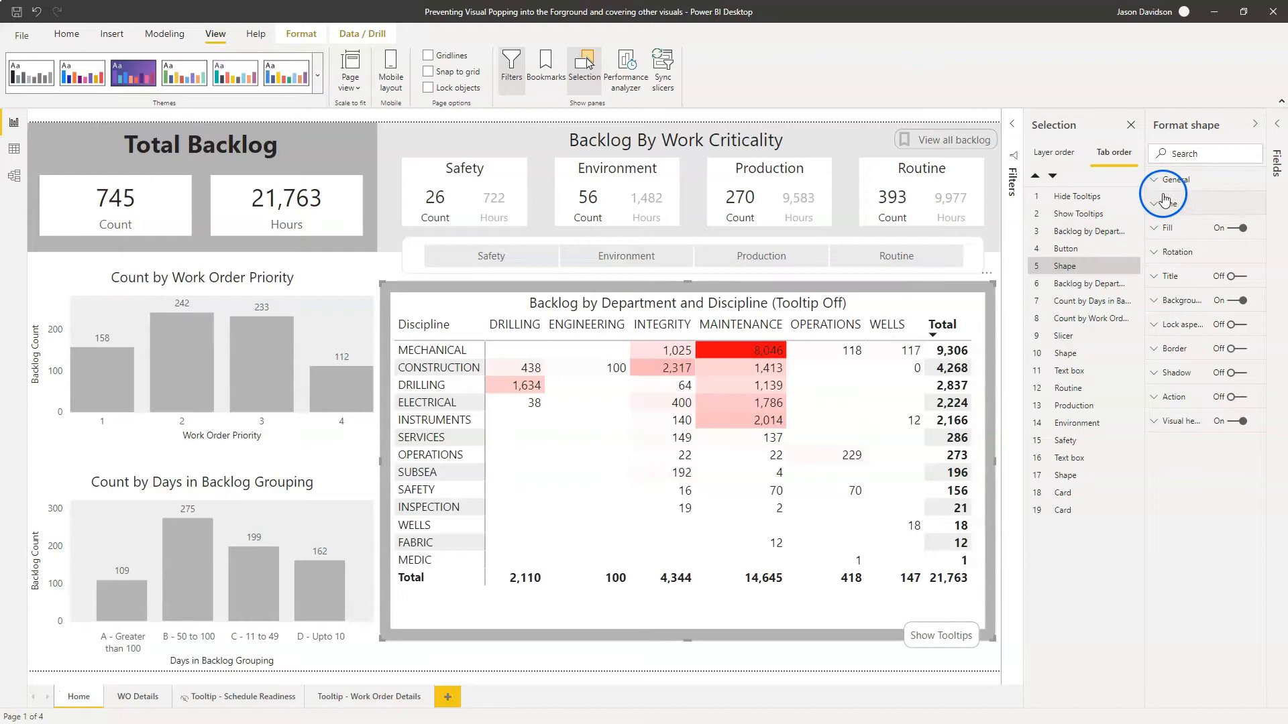
pyautogui.click(1166, 179)
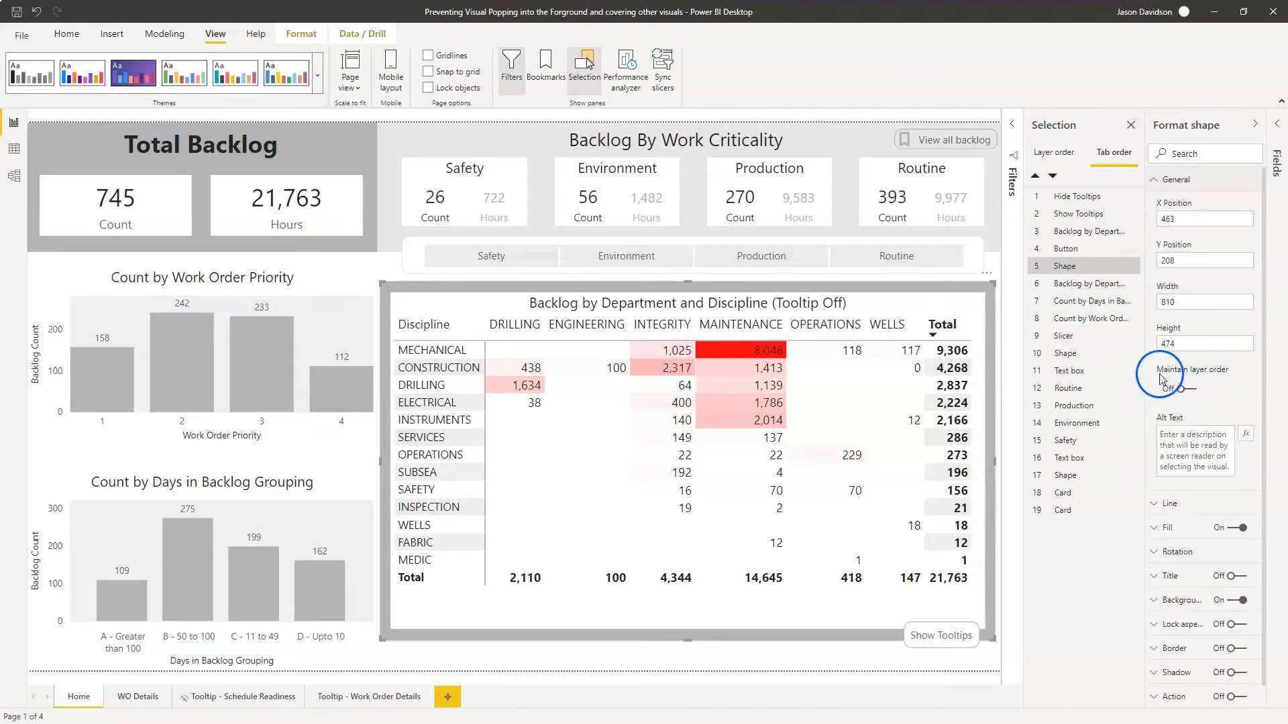
pyautogui.click(1174, 388)
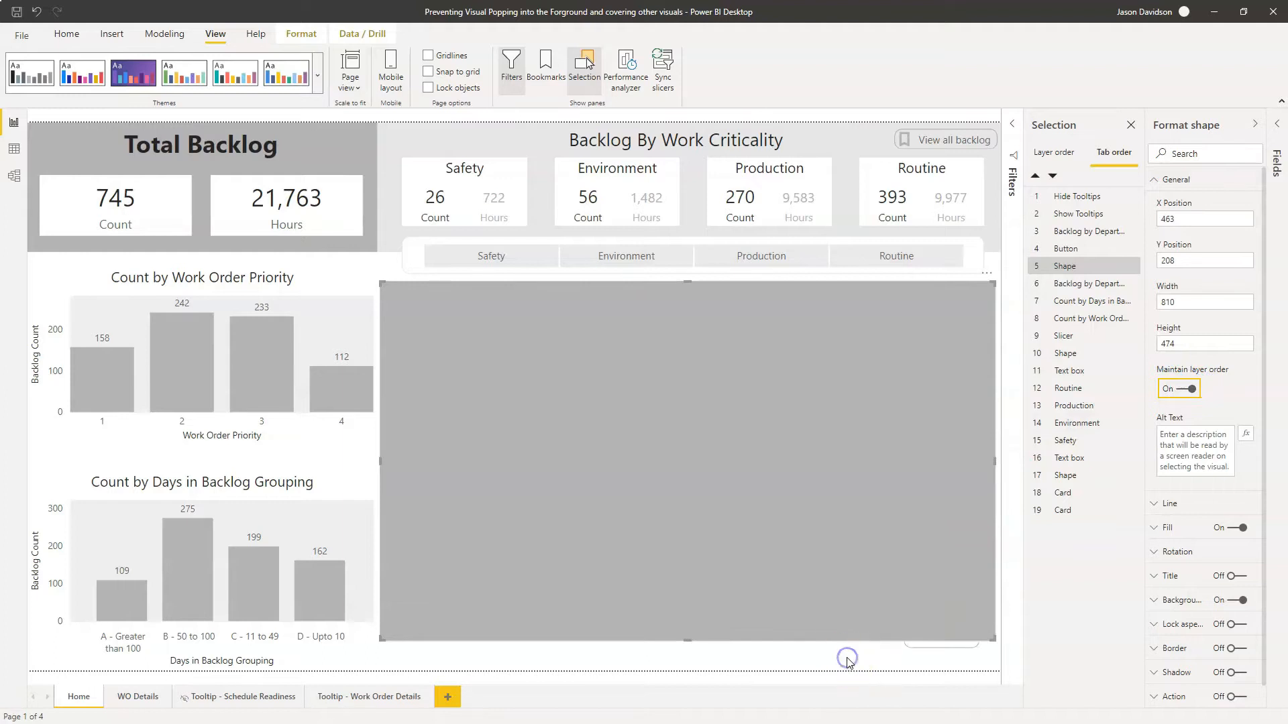
pyautogui.click(1091, 283)
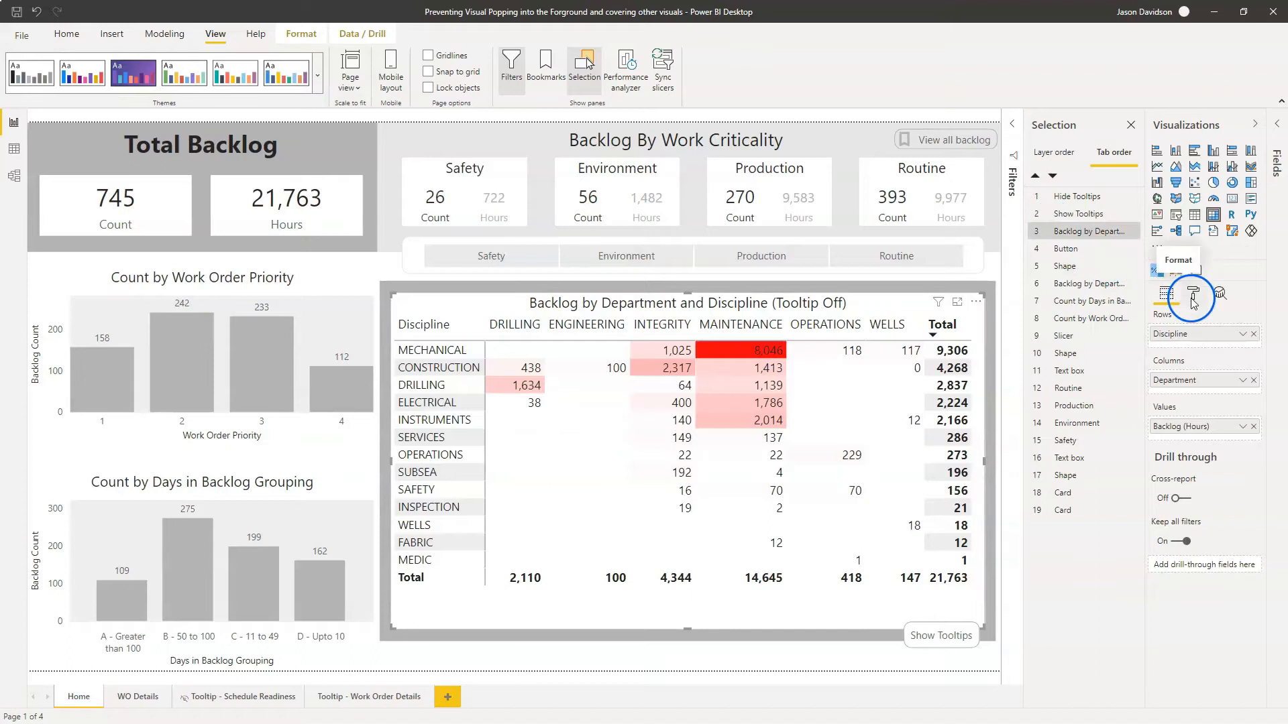
# Toggle Maintain layer order in the matrix's Format settings, then pick the Hide Tooltips button
pyautogui.click(1193, 293)
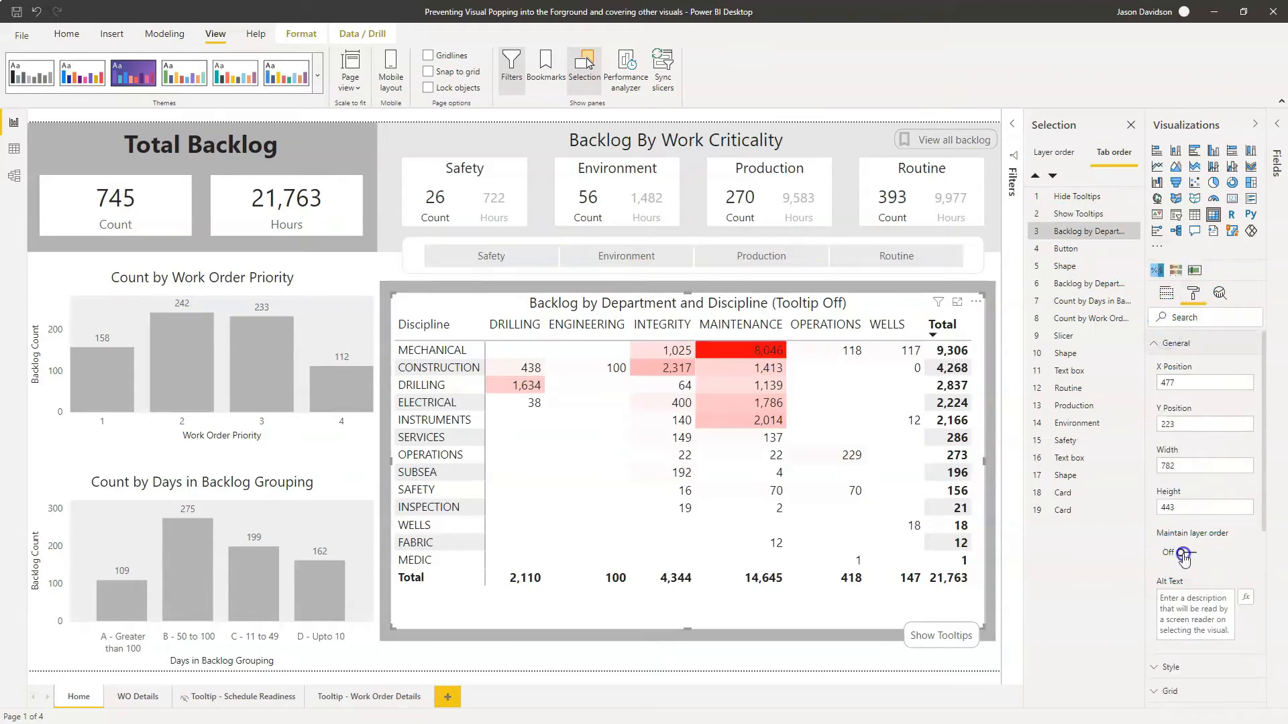
pyautogui.click(1178, 552)
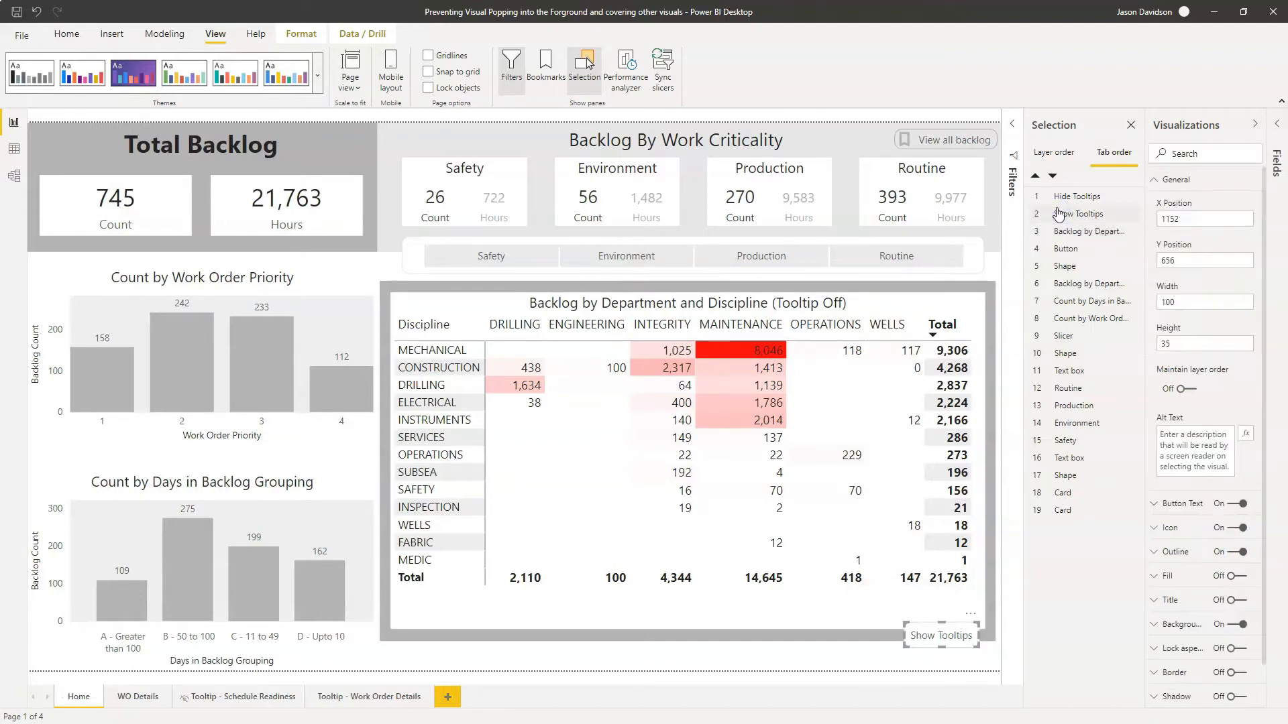
pyautogui.click(1175, 389)
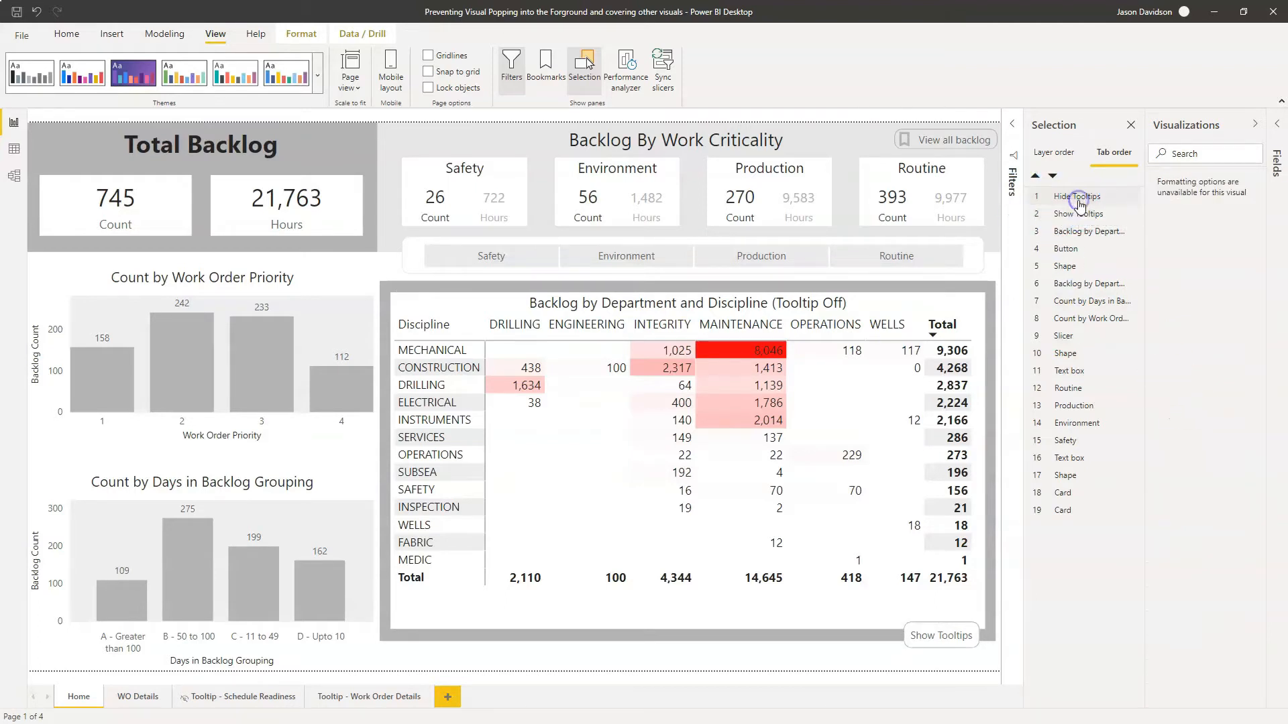
# Under the Matrix Tooltip On bookmark, set Hide Tooltips' Maintain layer order On, then reapply Tooltip Off
pyautogui.click(1084, 197)
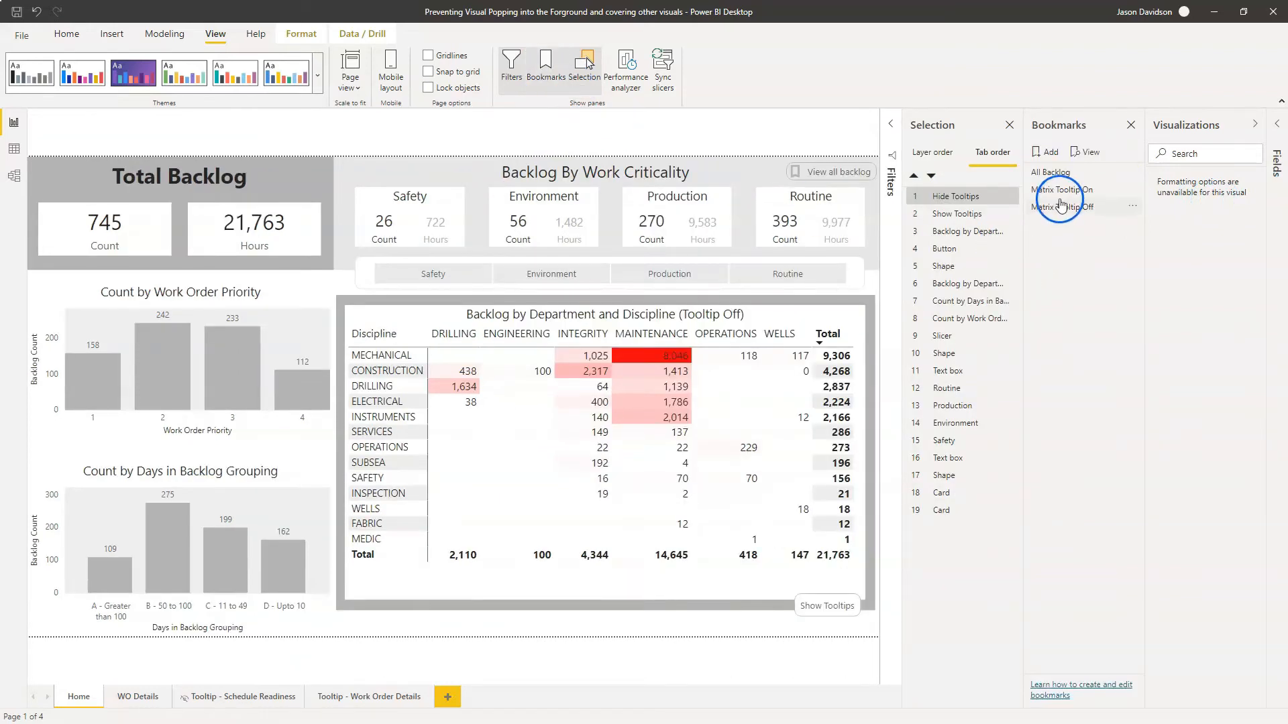
pyautogui.moveTo(1063, 208)
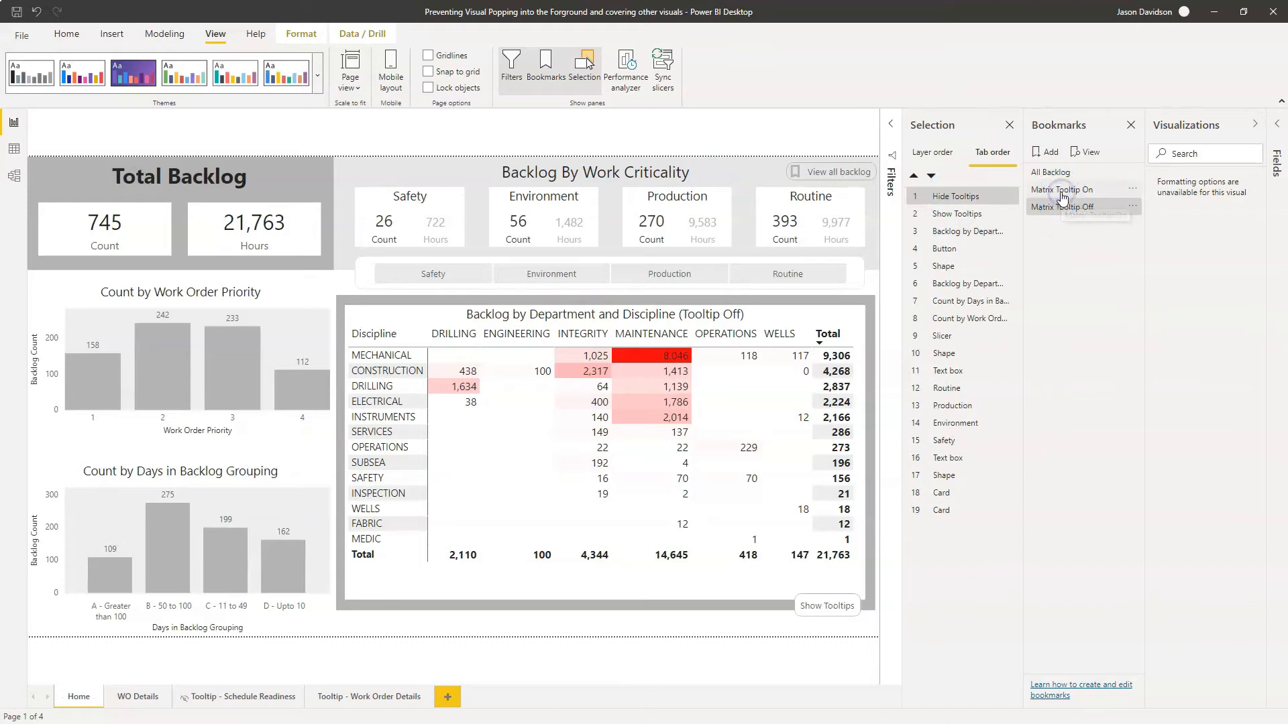
pyautogui.click(1064, 190)
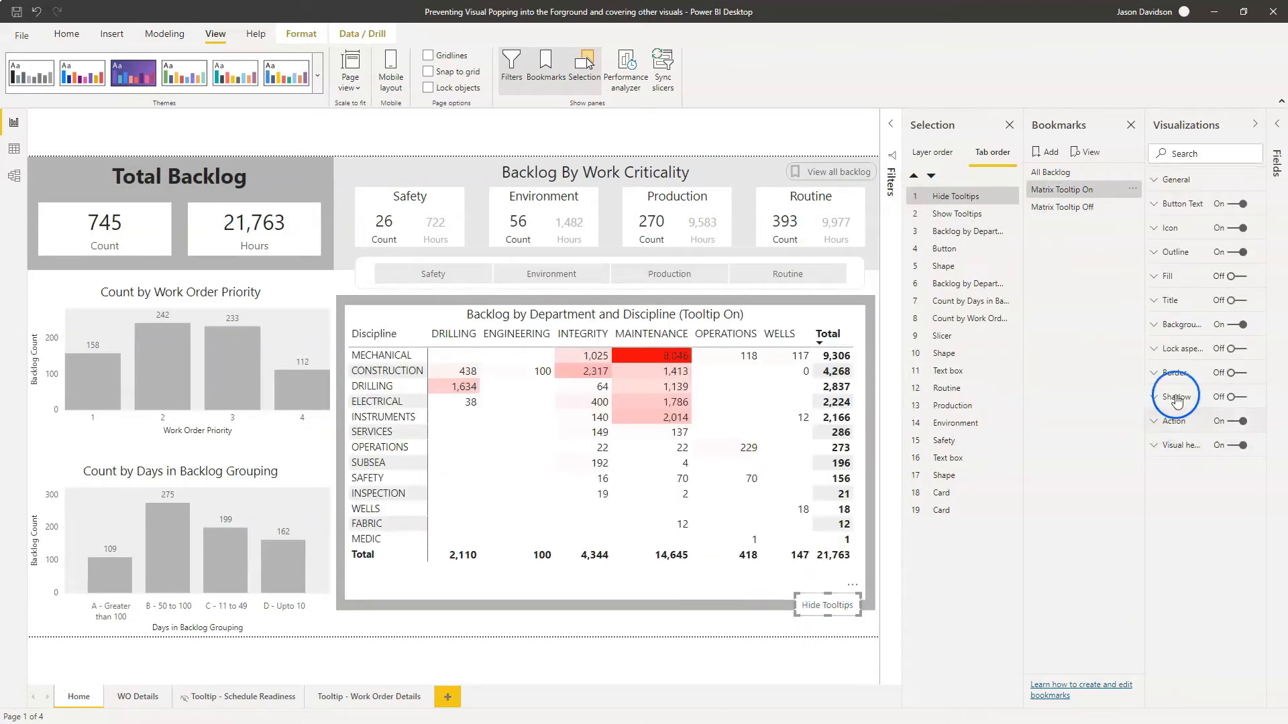
pyautogui.click(1155, 179)
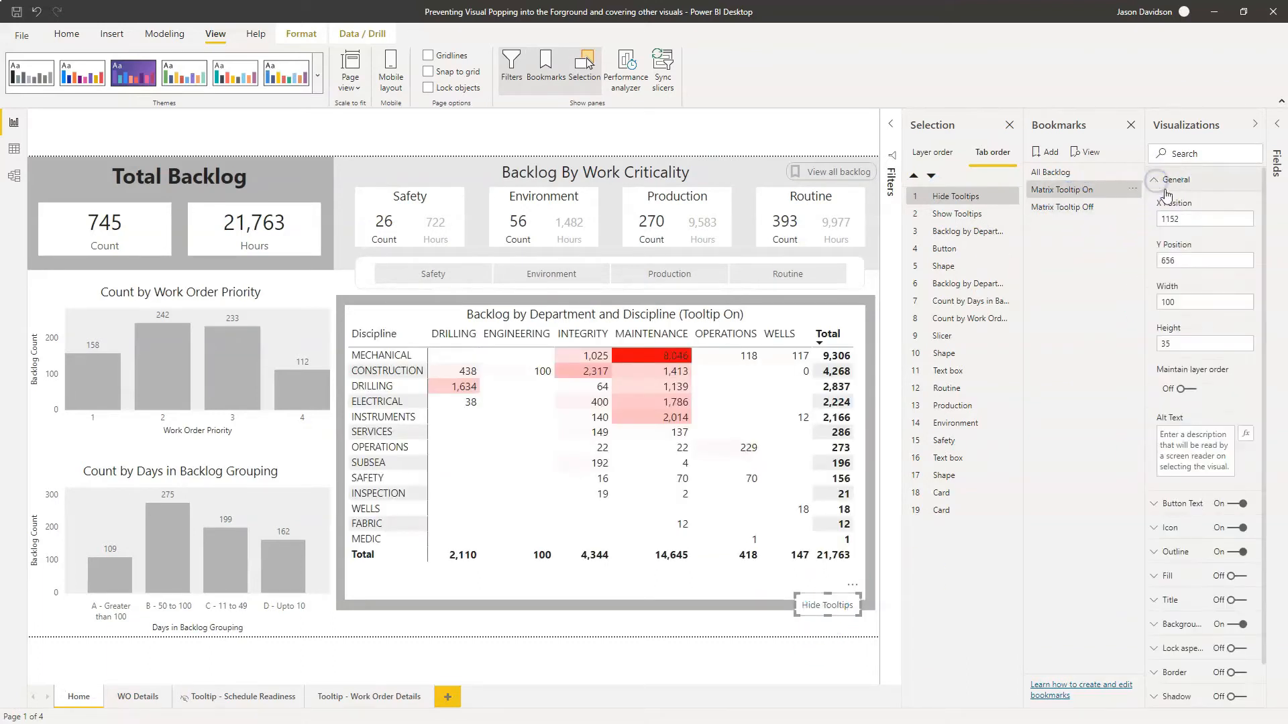
pyautogui.click(1174, 388)
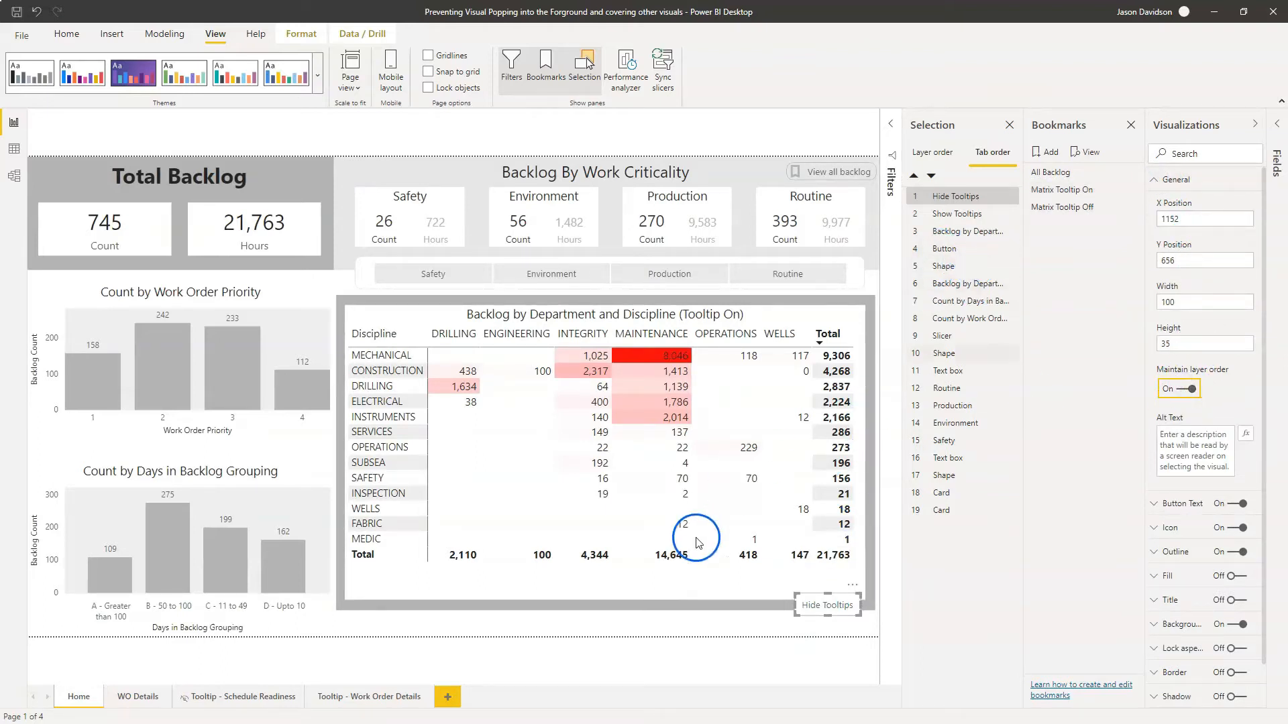
pyautogui.click(1062, 206)
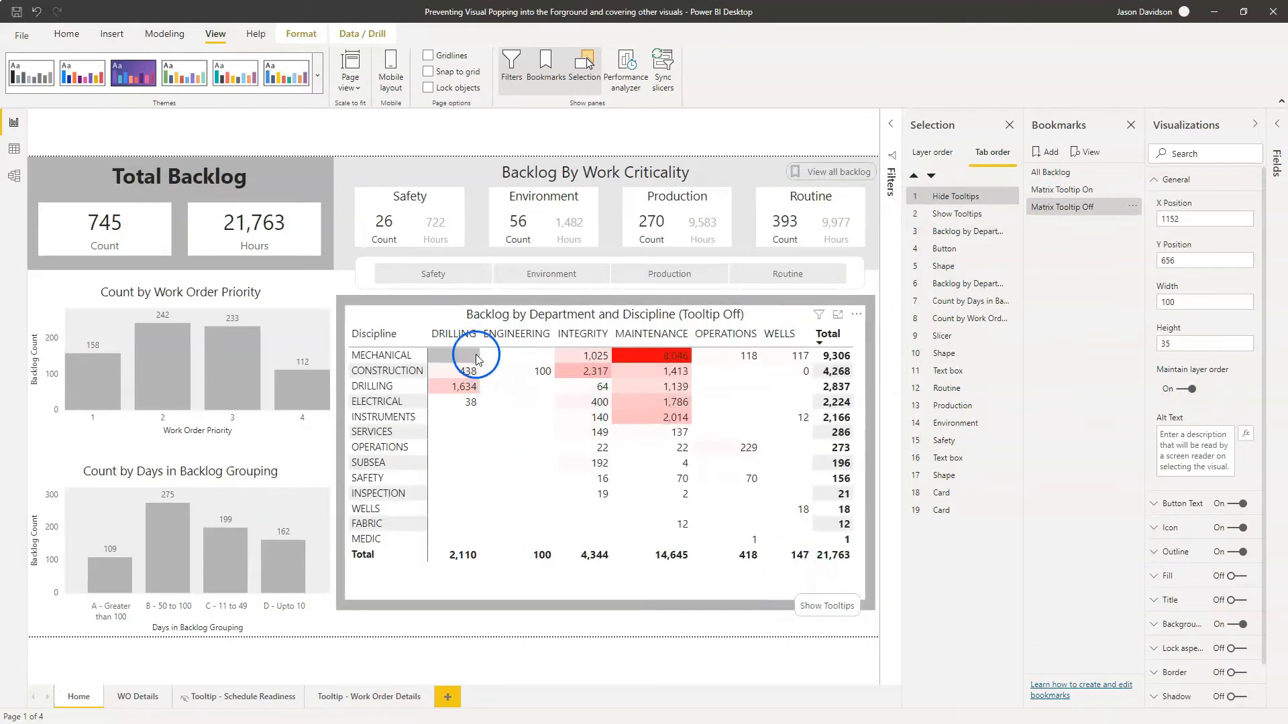
pyautogui.moveTo(464, 370)
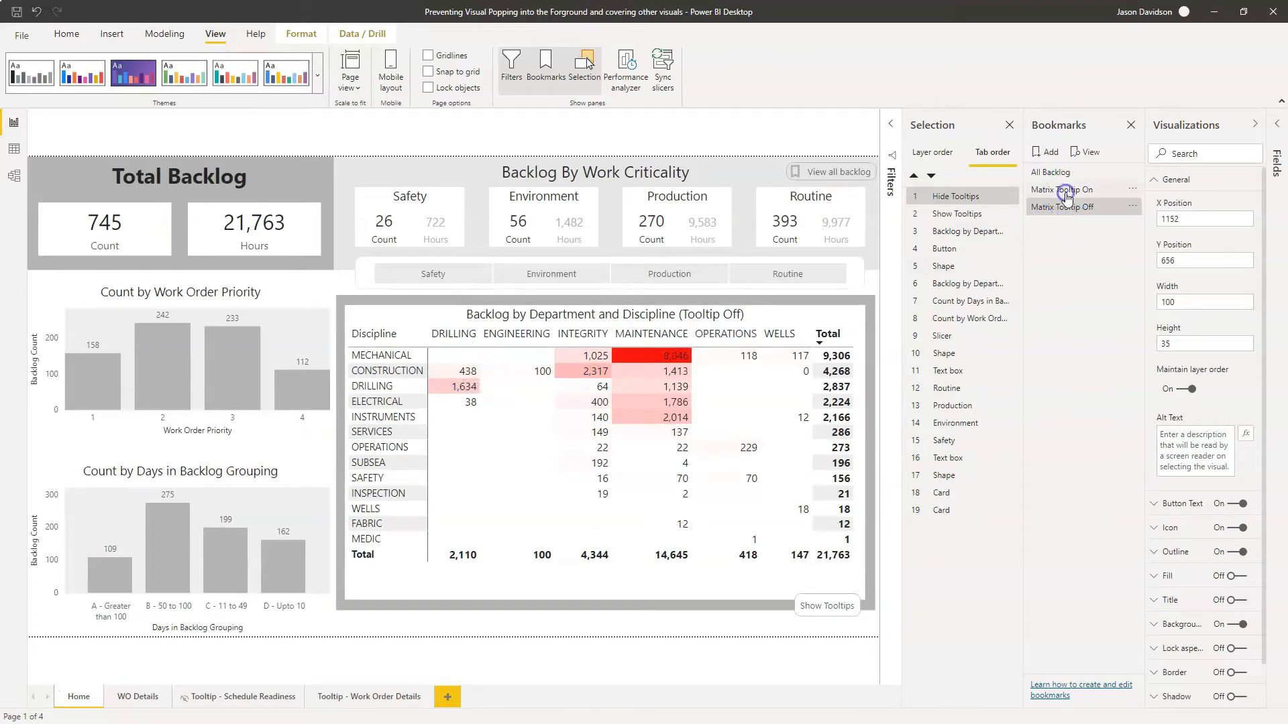
# Apply the Matrix Tooltip Off bookmark and set that matrix's Maintain layer order On
pyautogui.click(1062, 190)
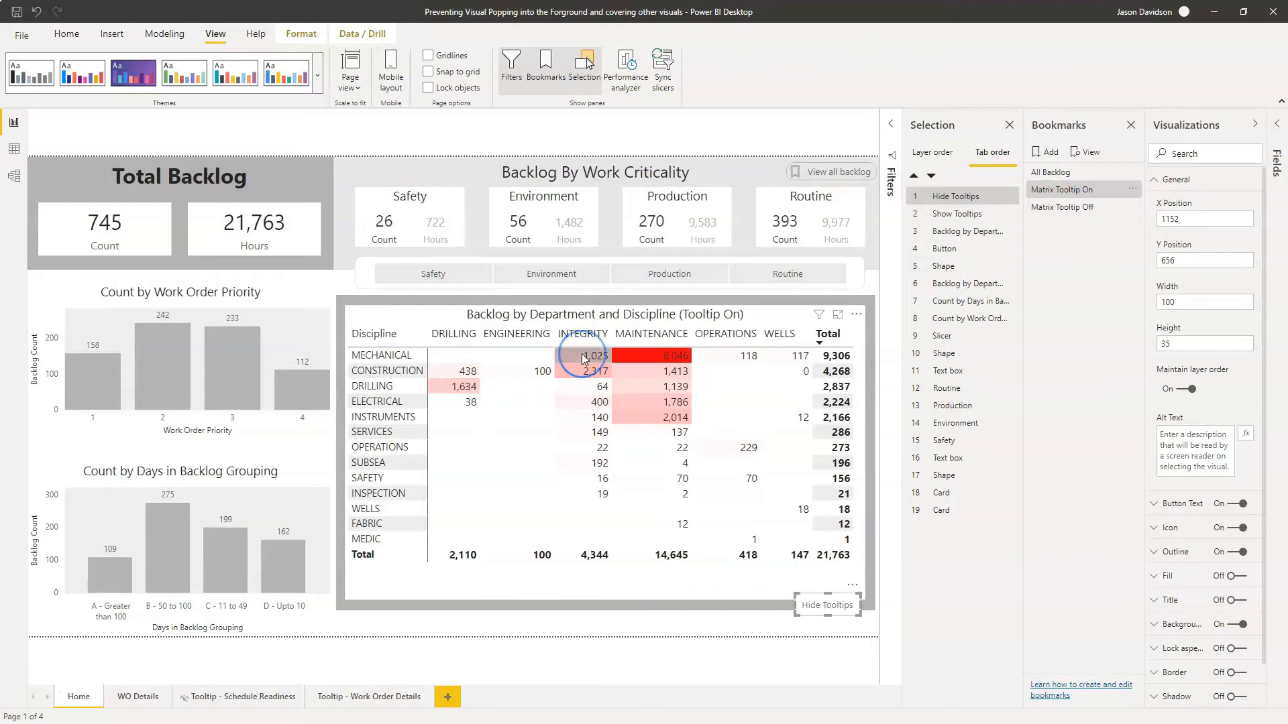
pyautogui.moveTo(583, 359)
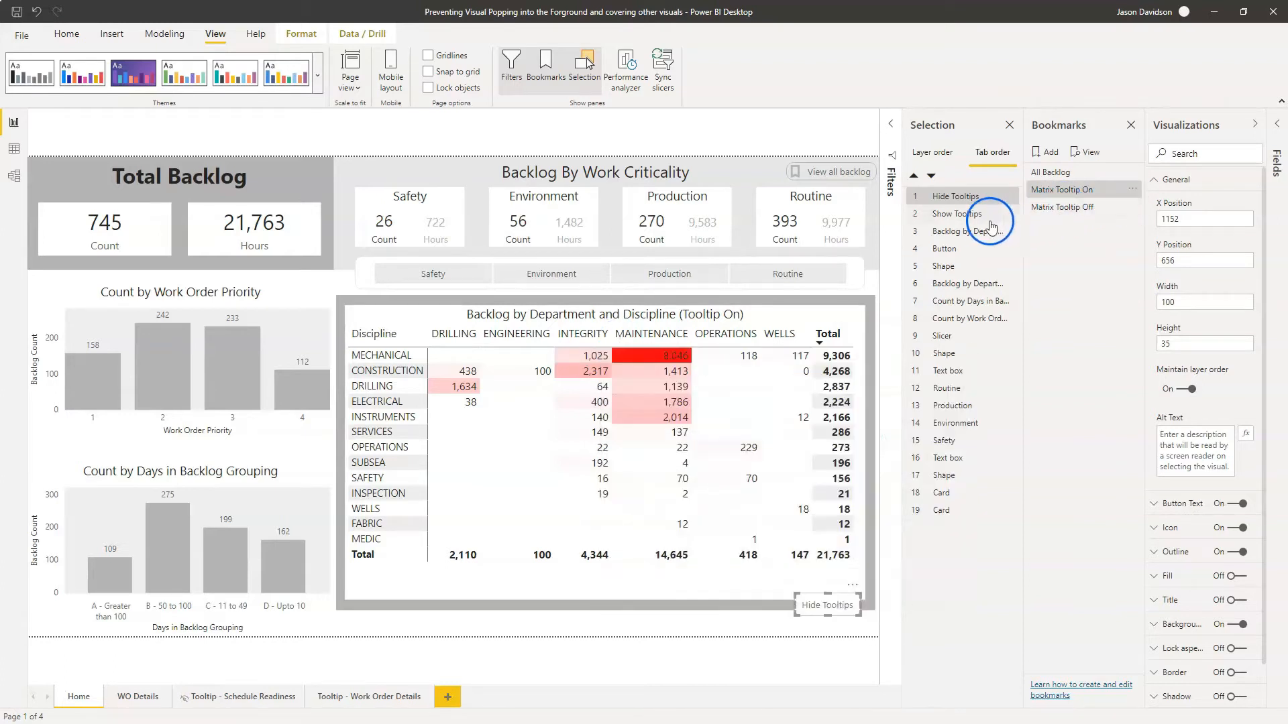
pyautogui.moveTo(957, 214)
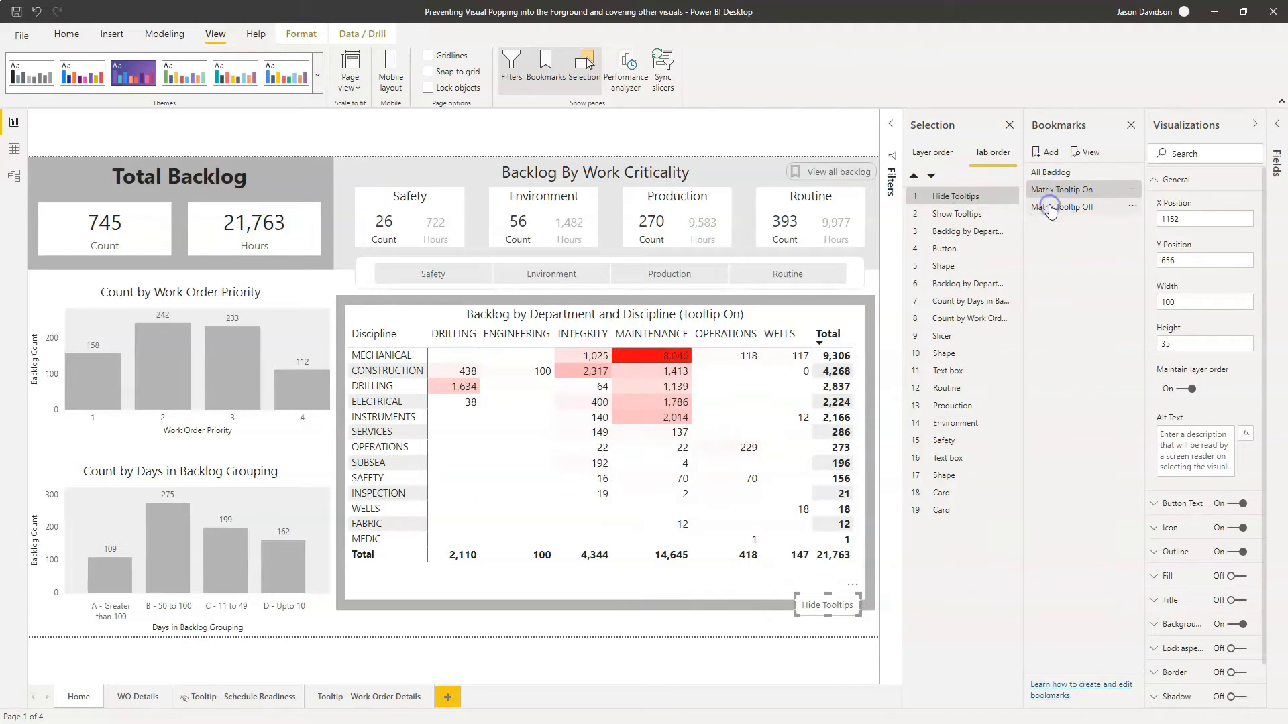
pyautogui.click(1062, 206)
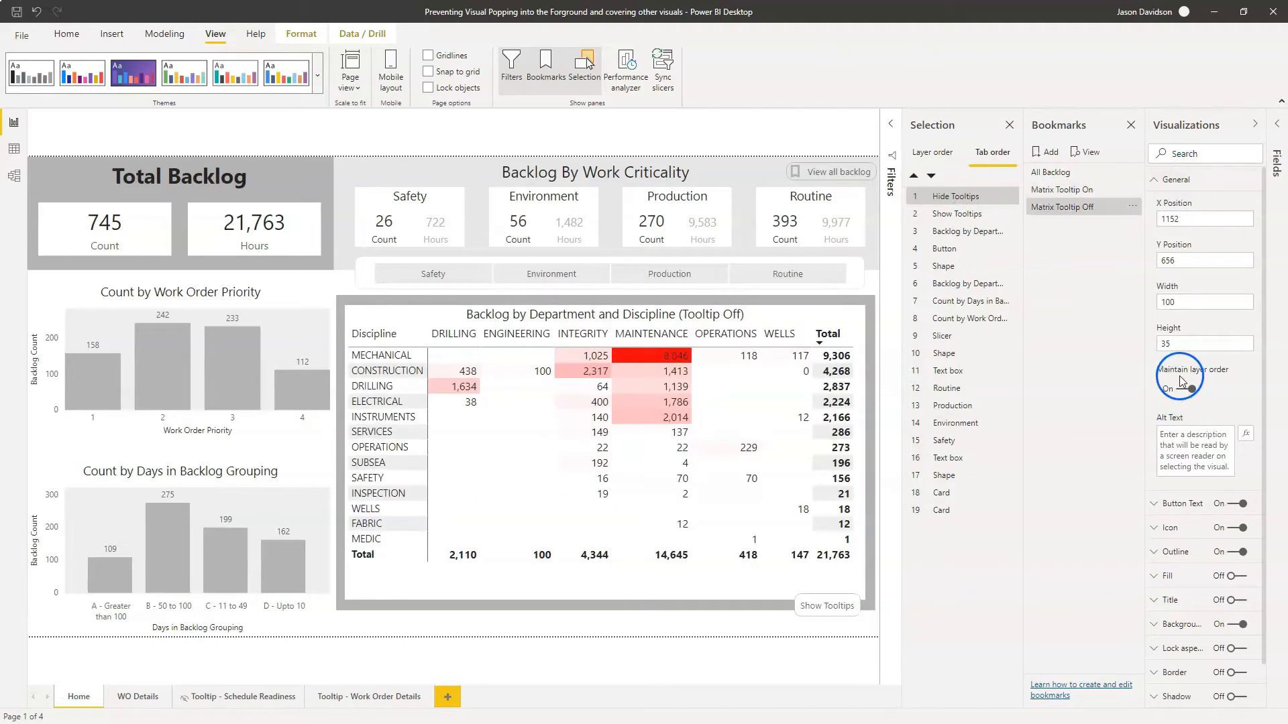
pyautogui.moveTo(1194, 369)
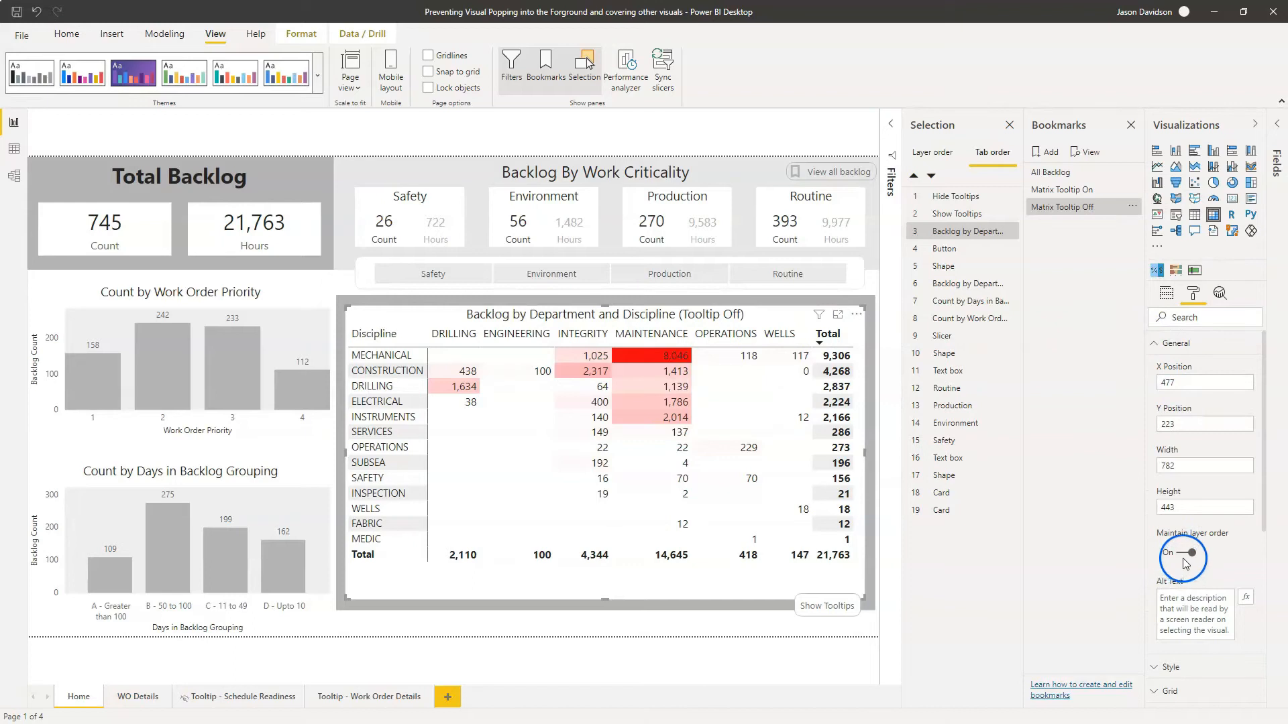
pyautogui.click(1061, 190)
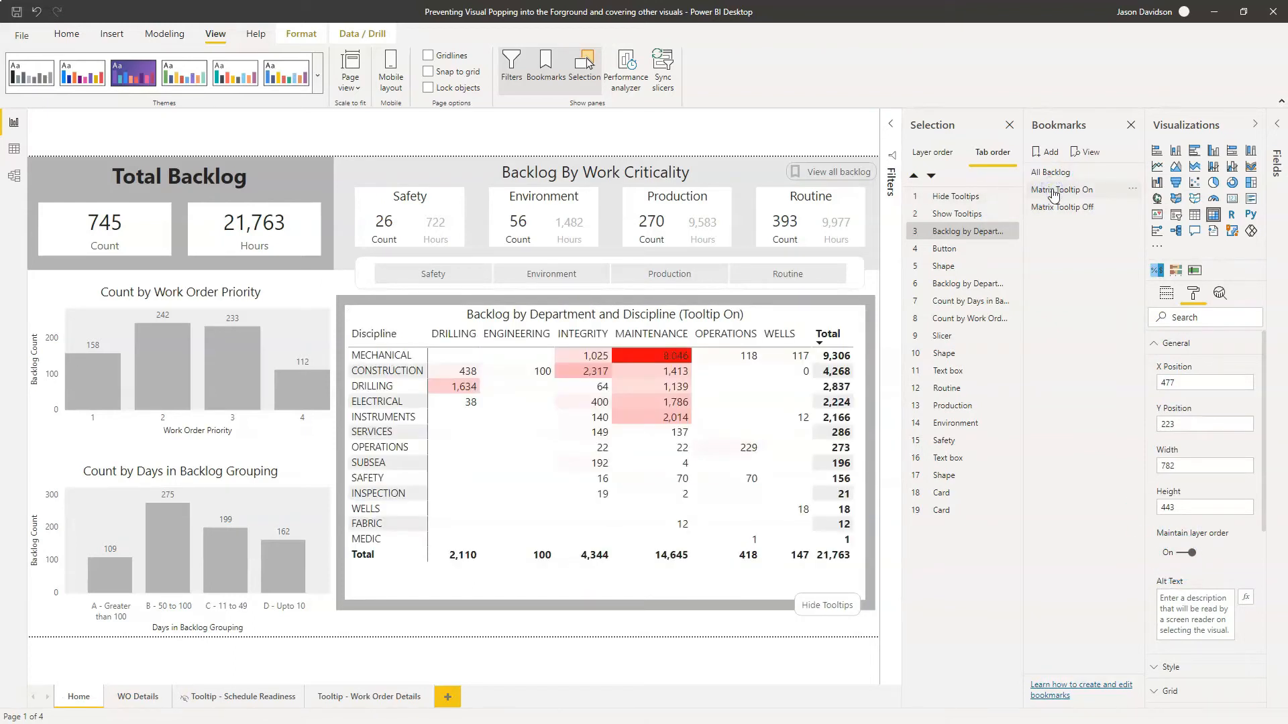
# Apply the Matrix Tooltip On bookmark and set the second matrix's Maintain layer order On
pyautogui.click(932, 152)
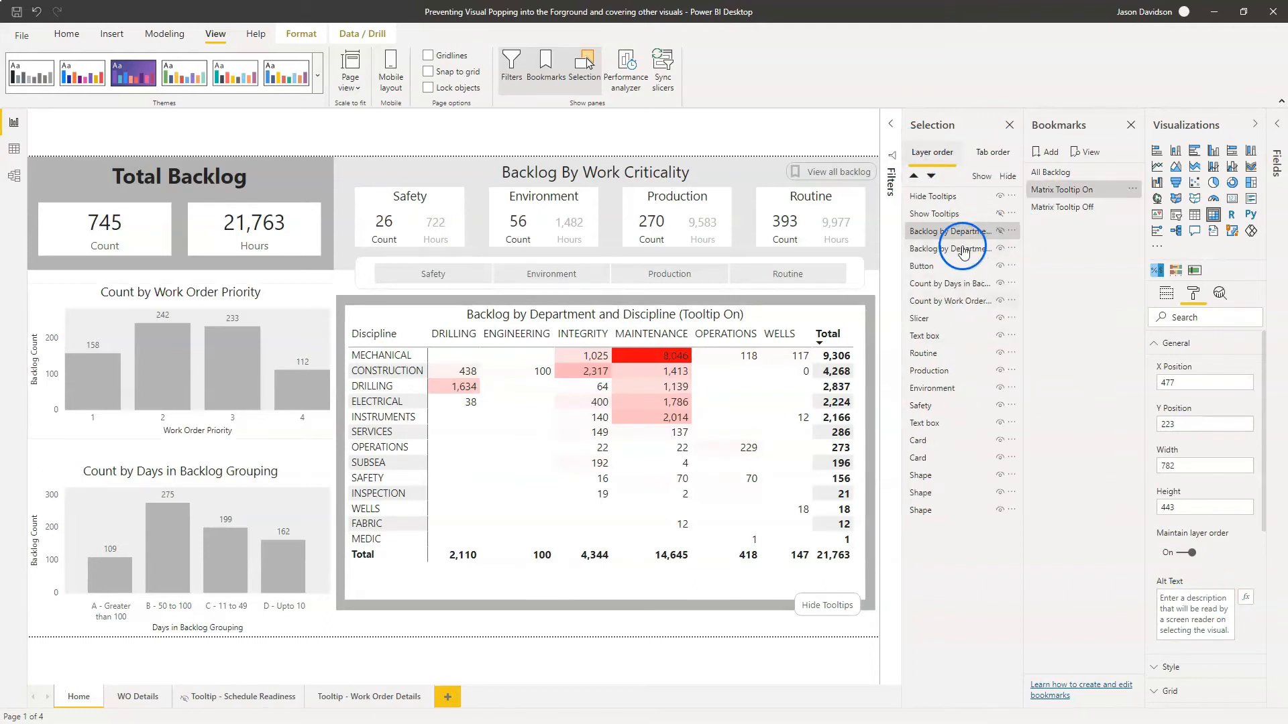
pyautogui.click(1179, 552)
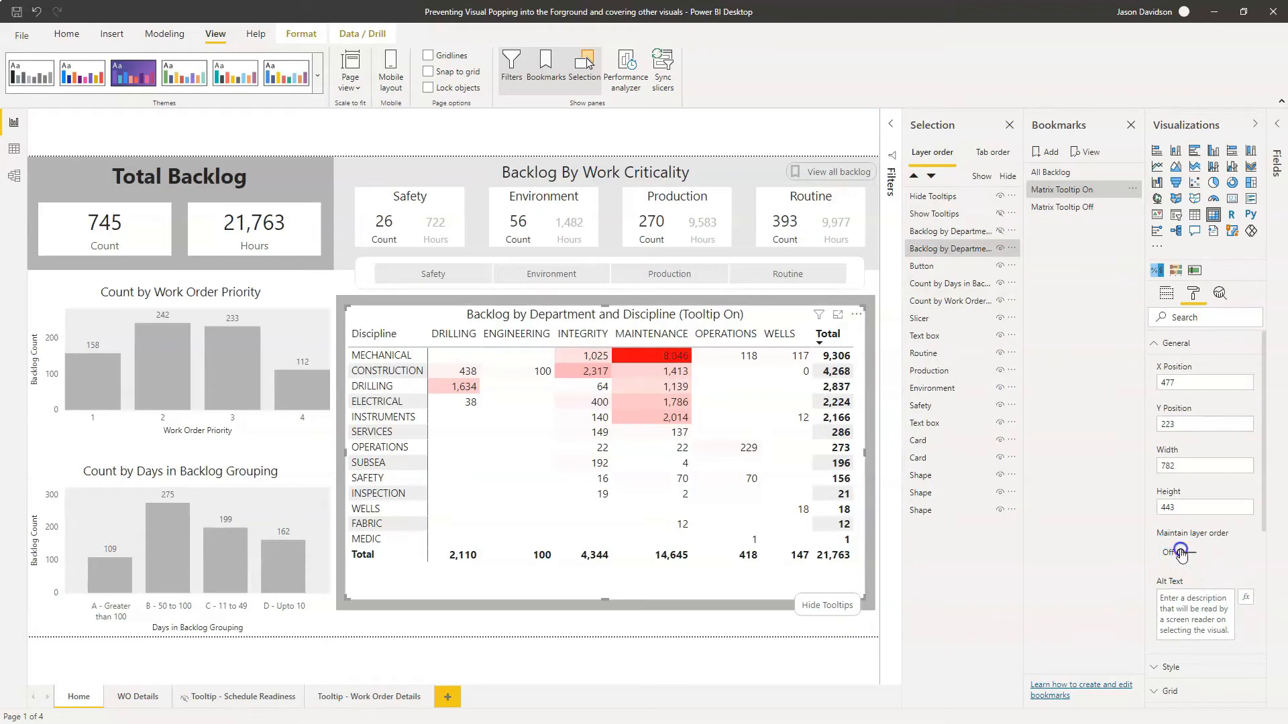
pyautogui.click(1178, 552)
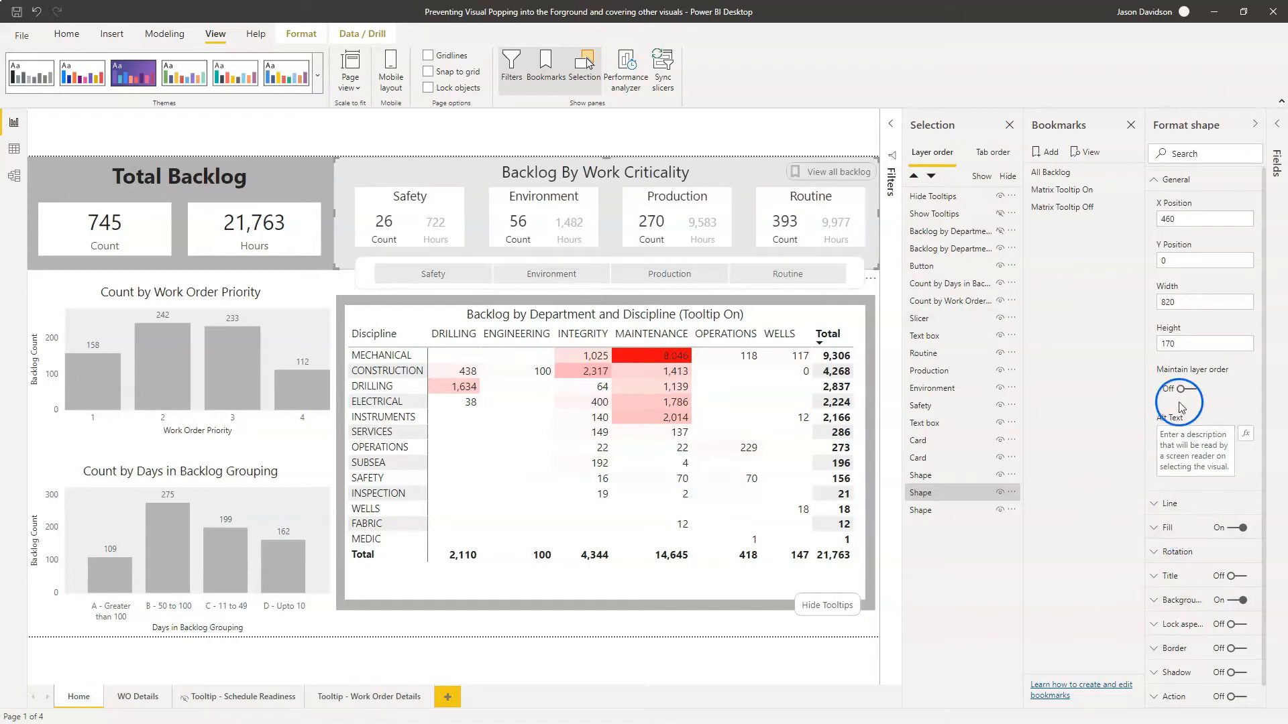
# Set Maintain layer order On for the shape, the four criticality cards and the View all backlog button
pyautogui.click(1176, 389)
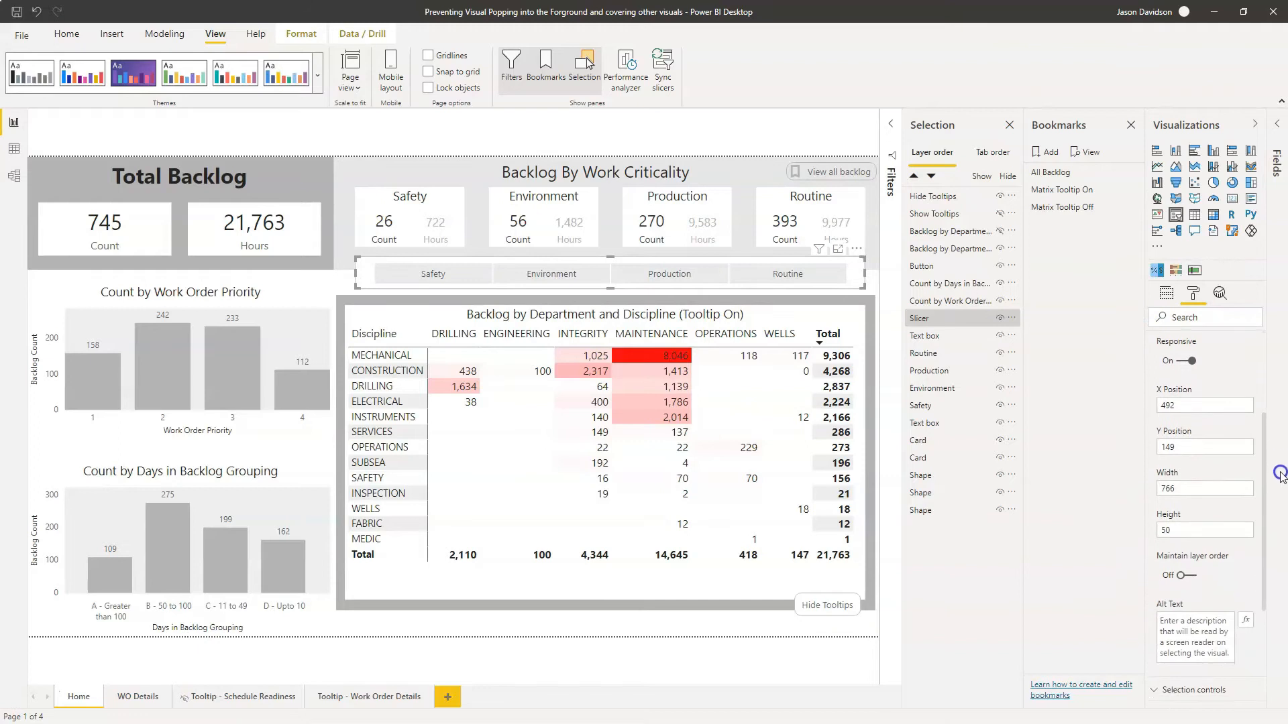
pyautogui.click(1176, 576)
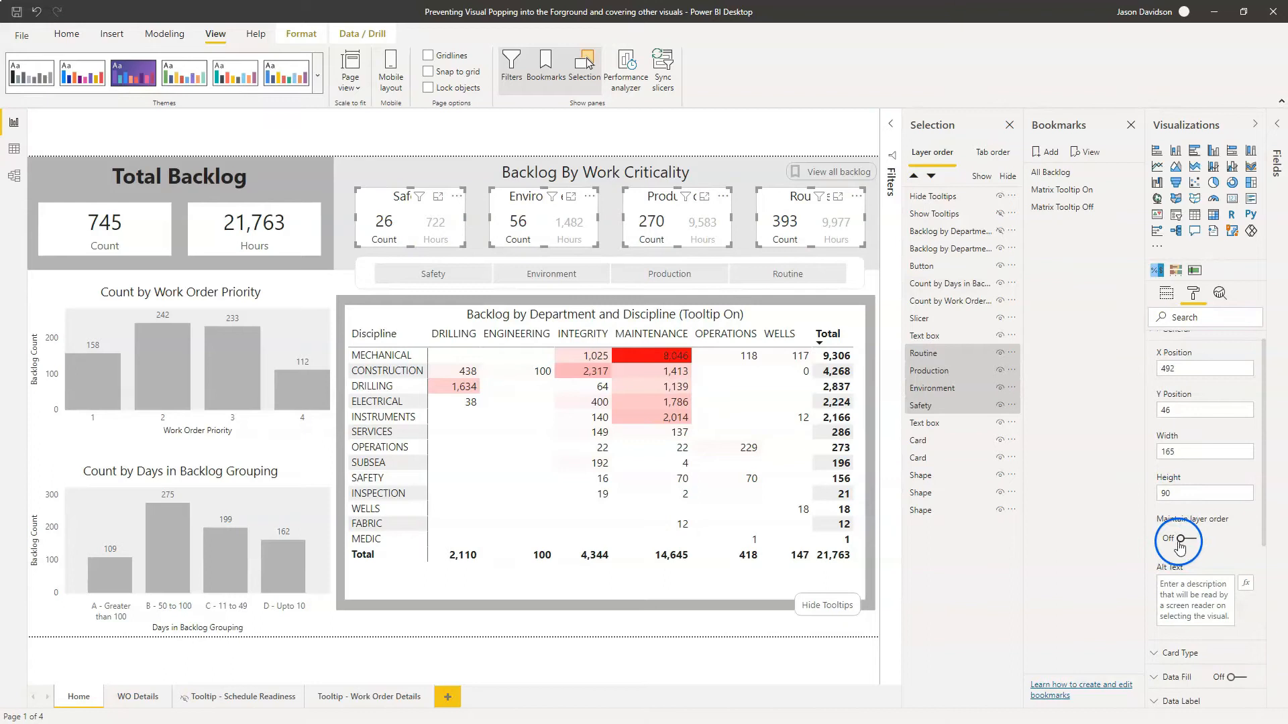
pyautogui.click(1178, 538)
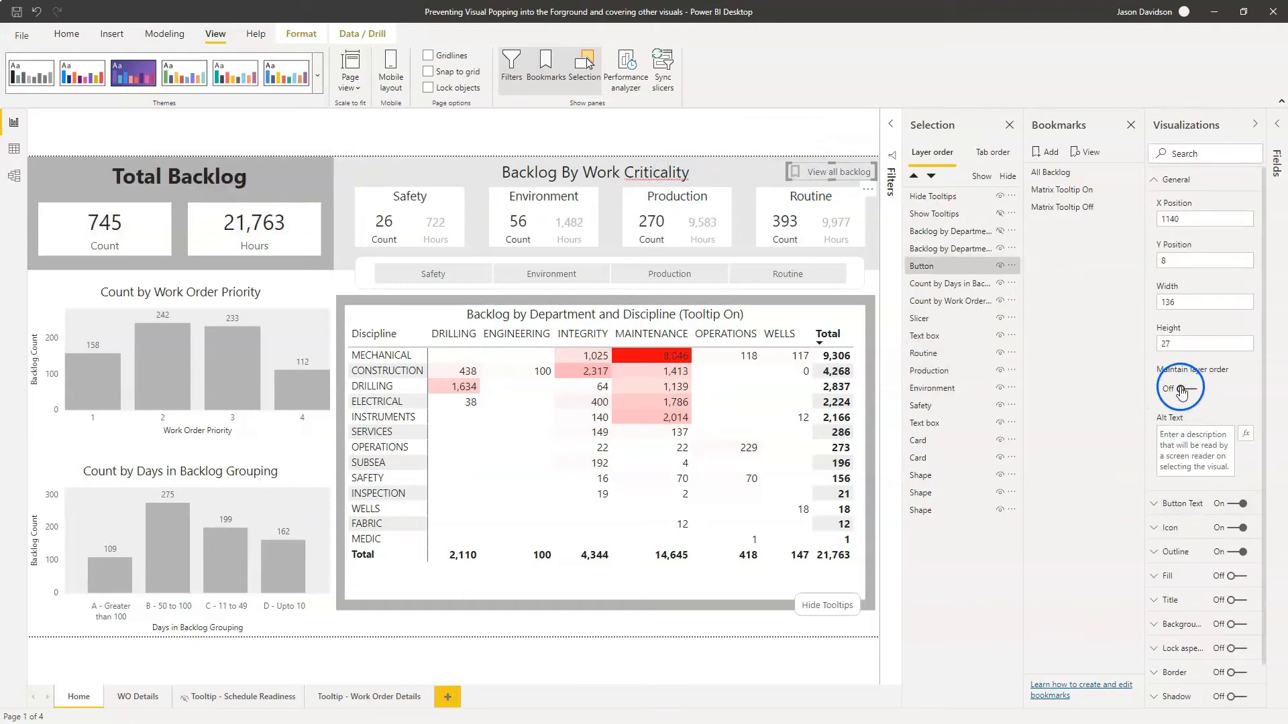
pyautogui.click(1179, 388)
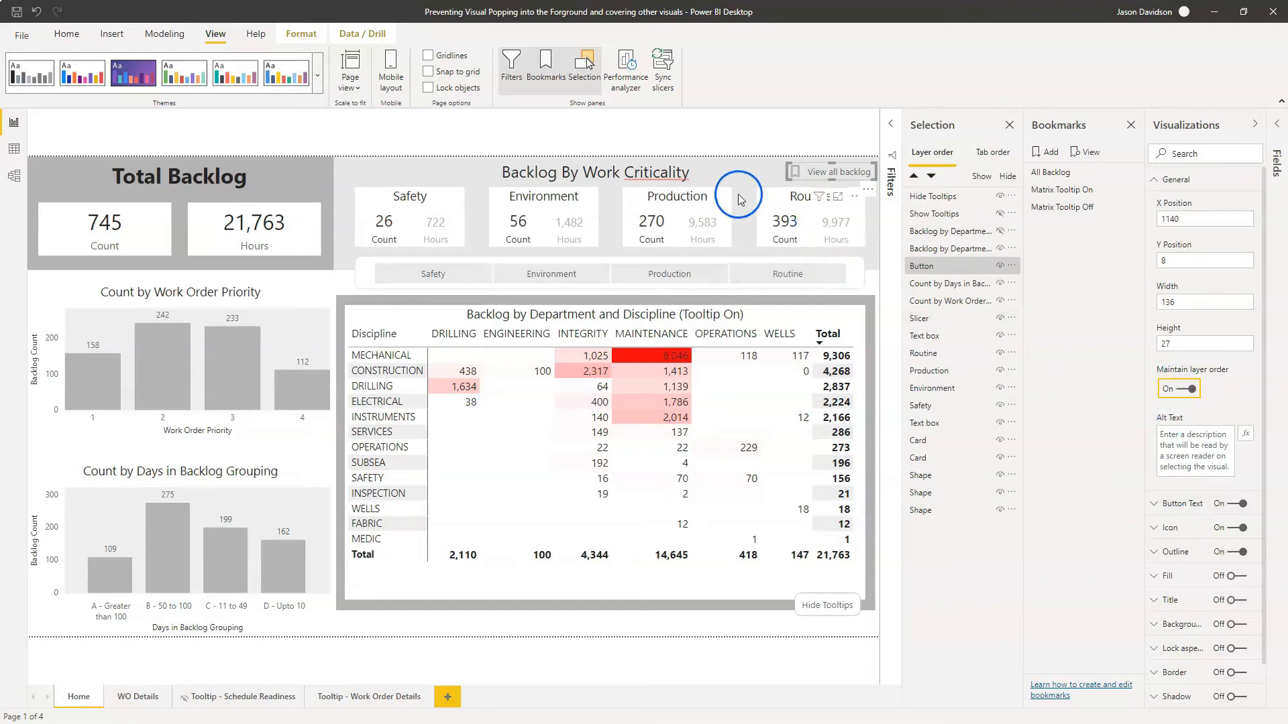
pyautogui.click(730, 179)
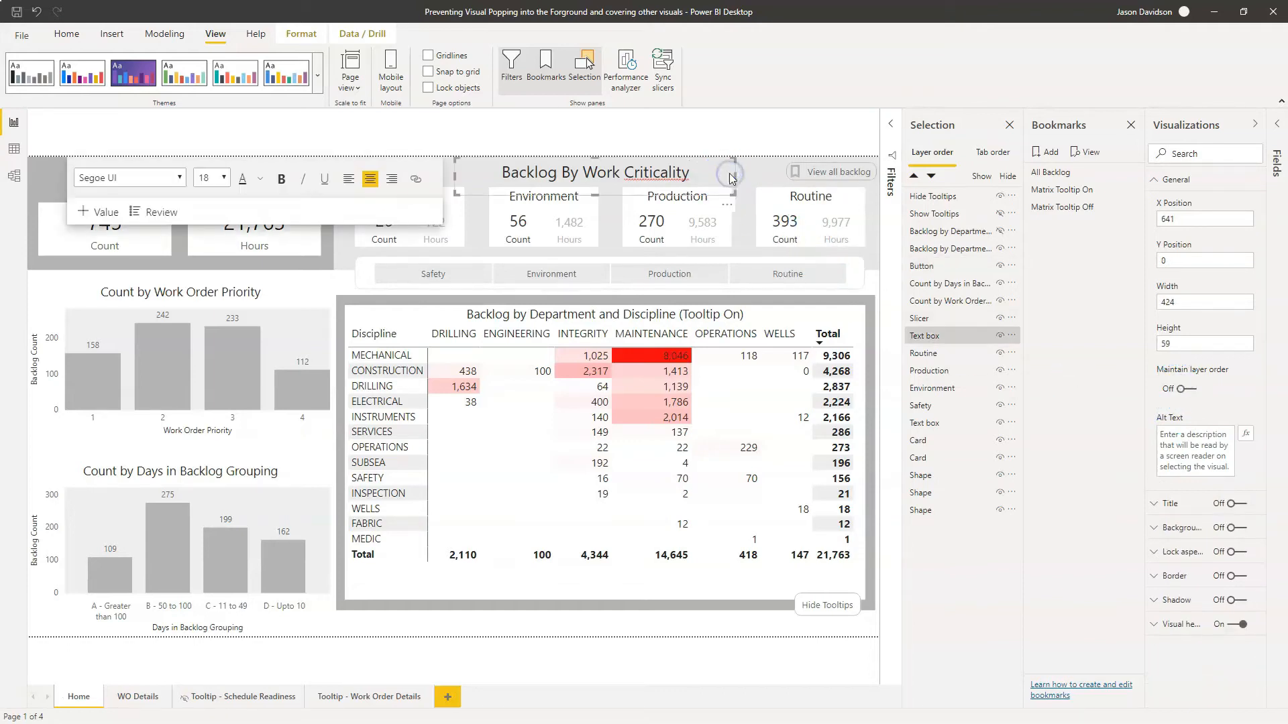
pyautogui.click(1196, 388)
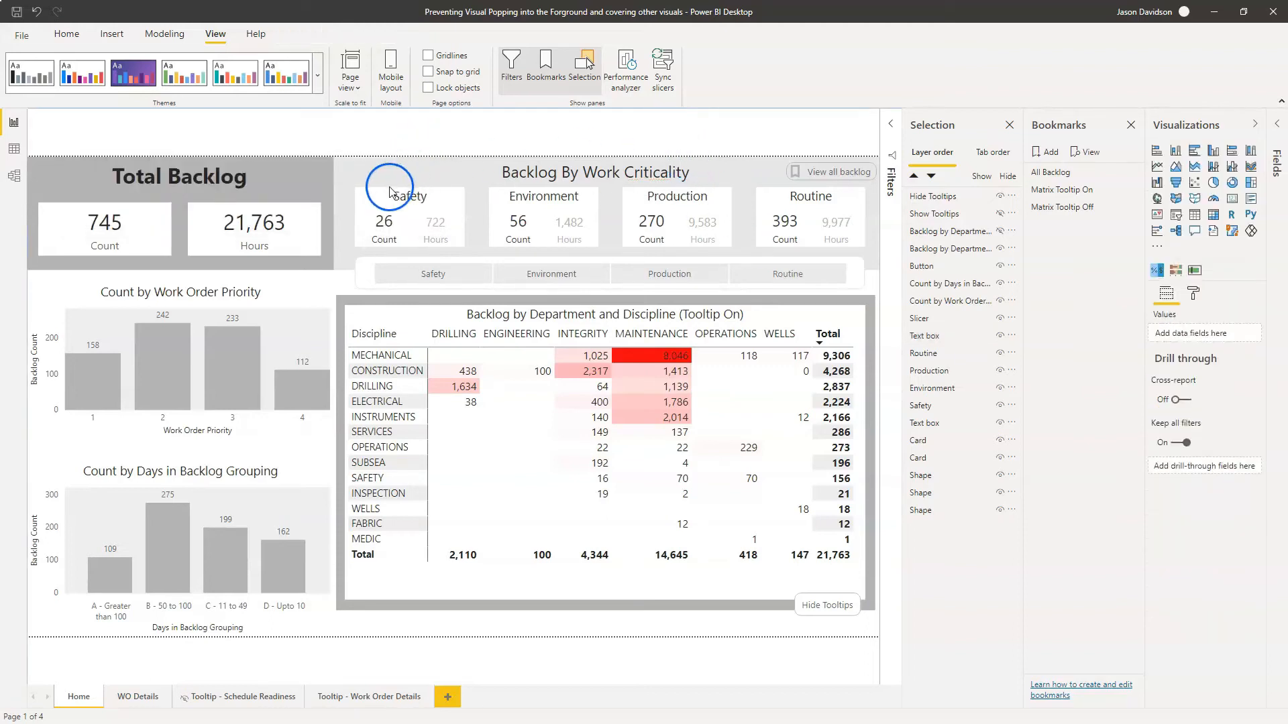
pyautogui.moveTo(826, 605)
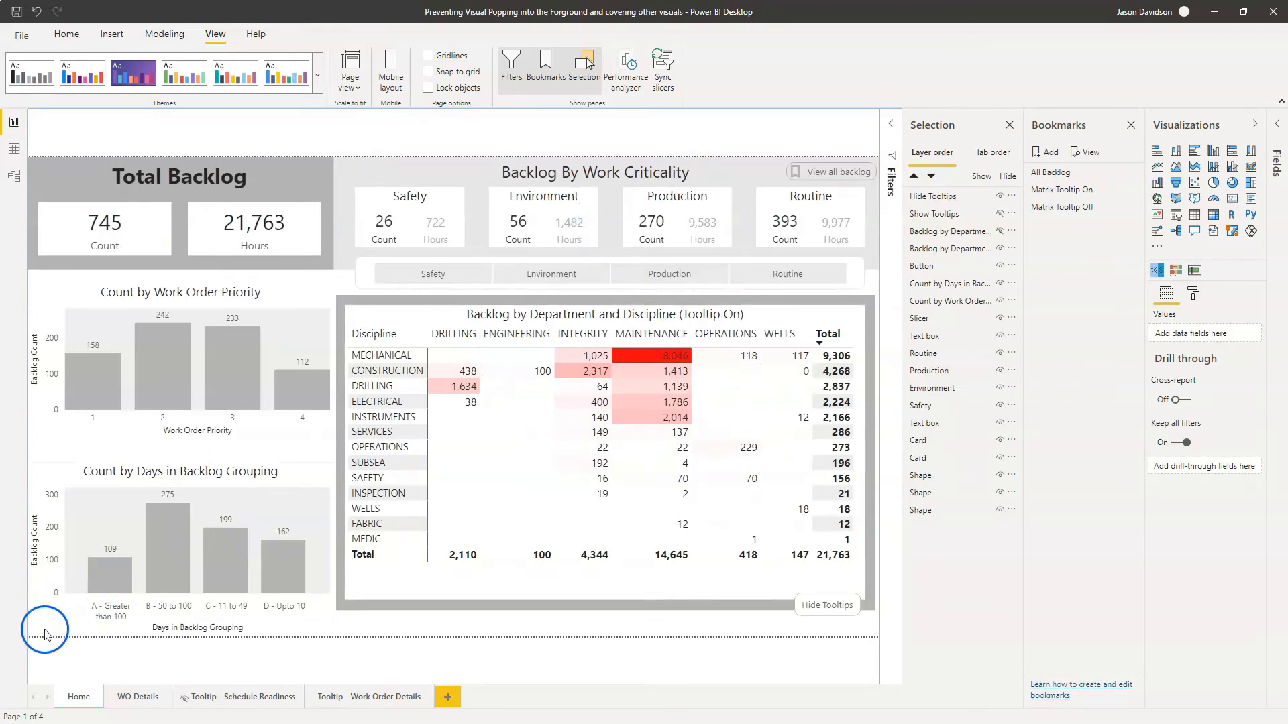
# Use Publish on the Home ribbon to bring up the Publish to Power BI destination dialog
pyautogui.click(66, 33)
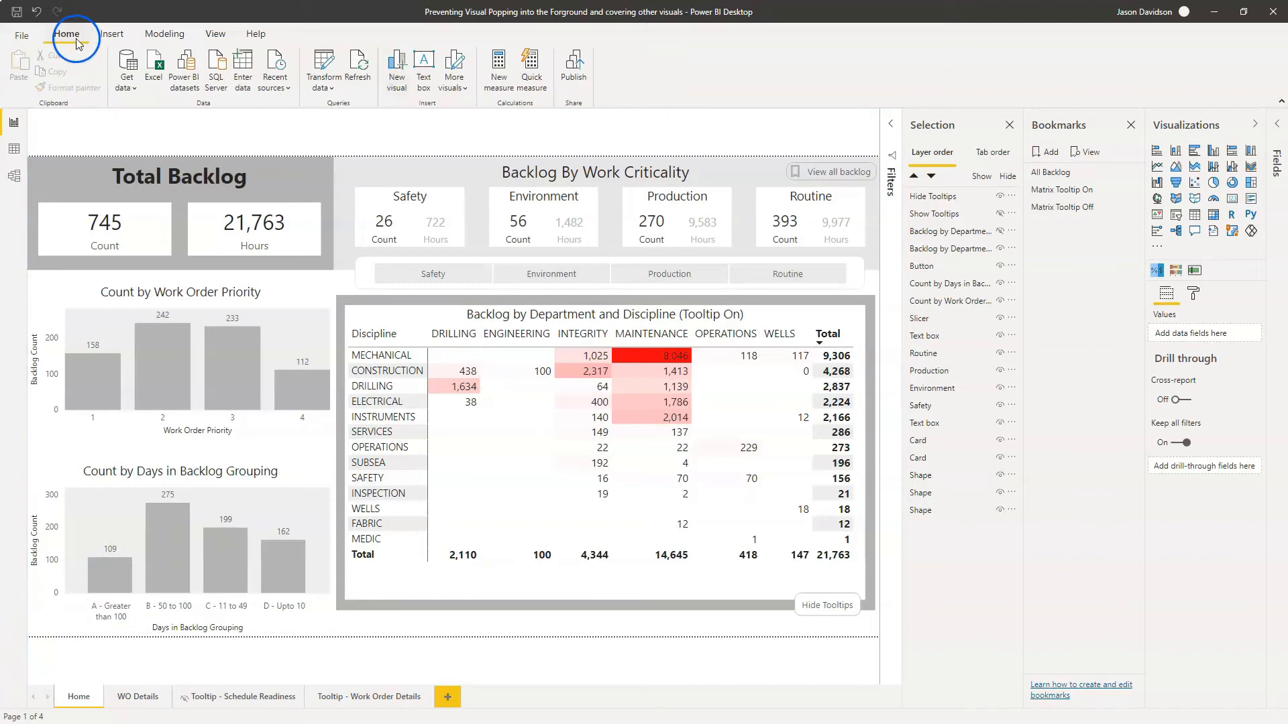
pyautogui.moveTo(573, 66)
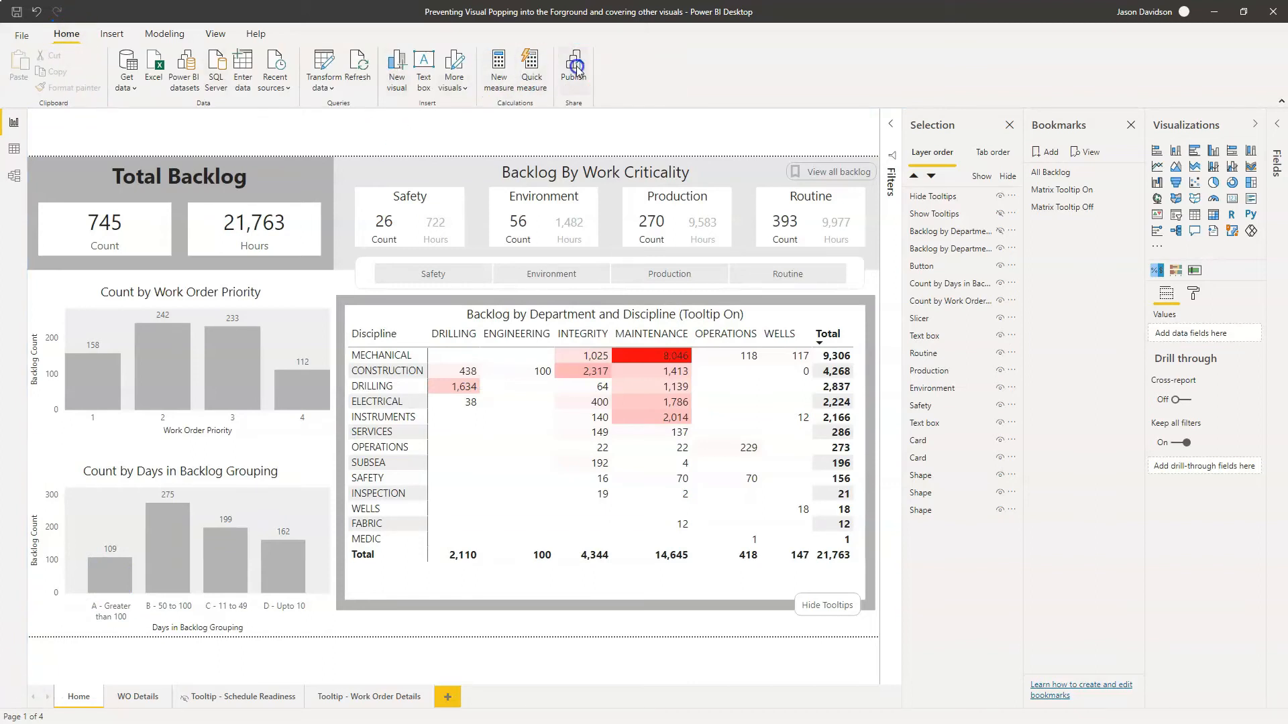
pyautogui.click(573, 67)
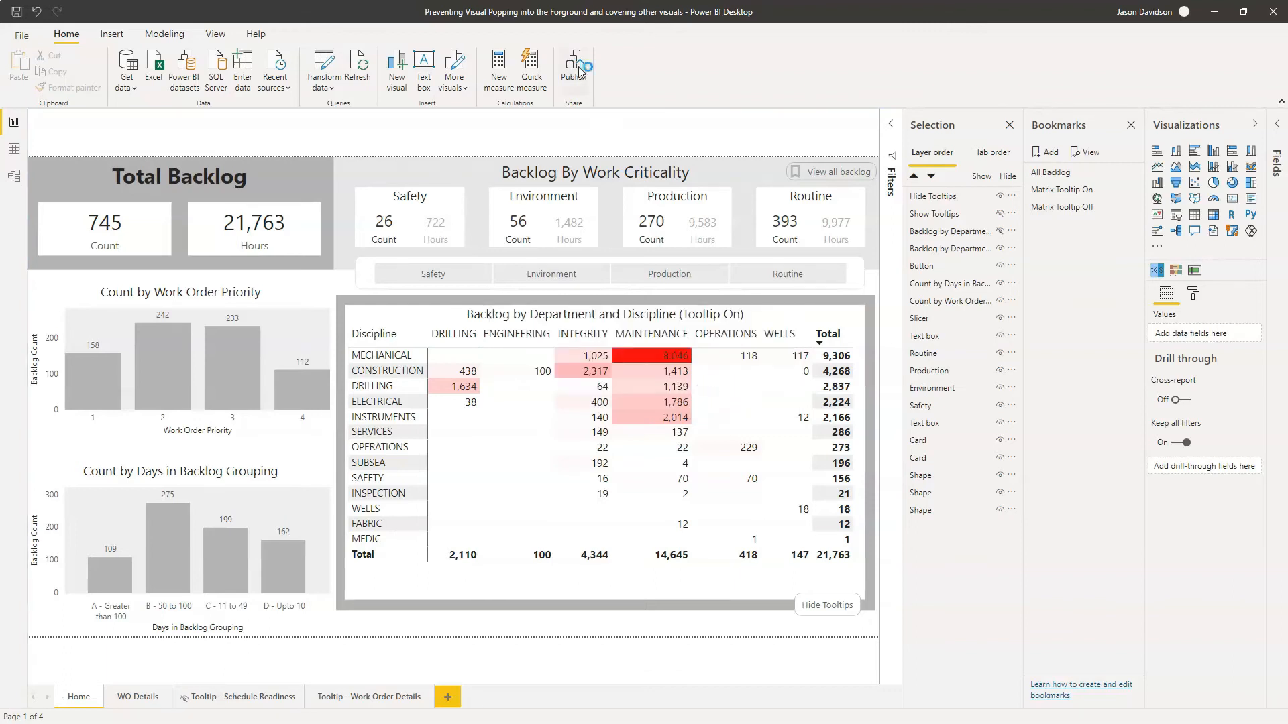
pyautogui.click(573, 69)
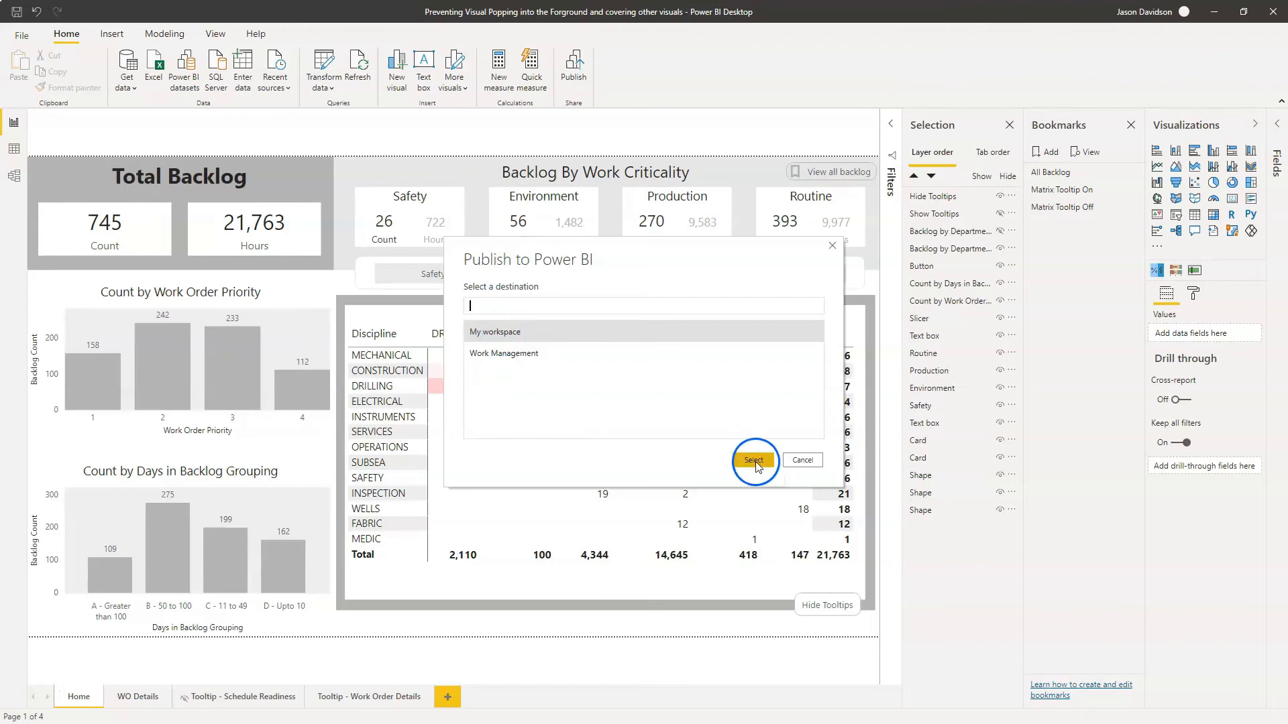
# Choose My workspace as the publish destination and confirm
pyautogui.click(753, 461)
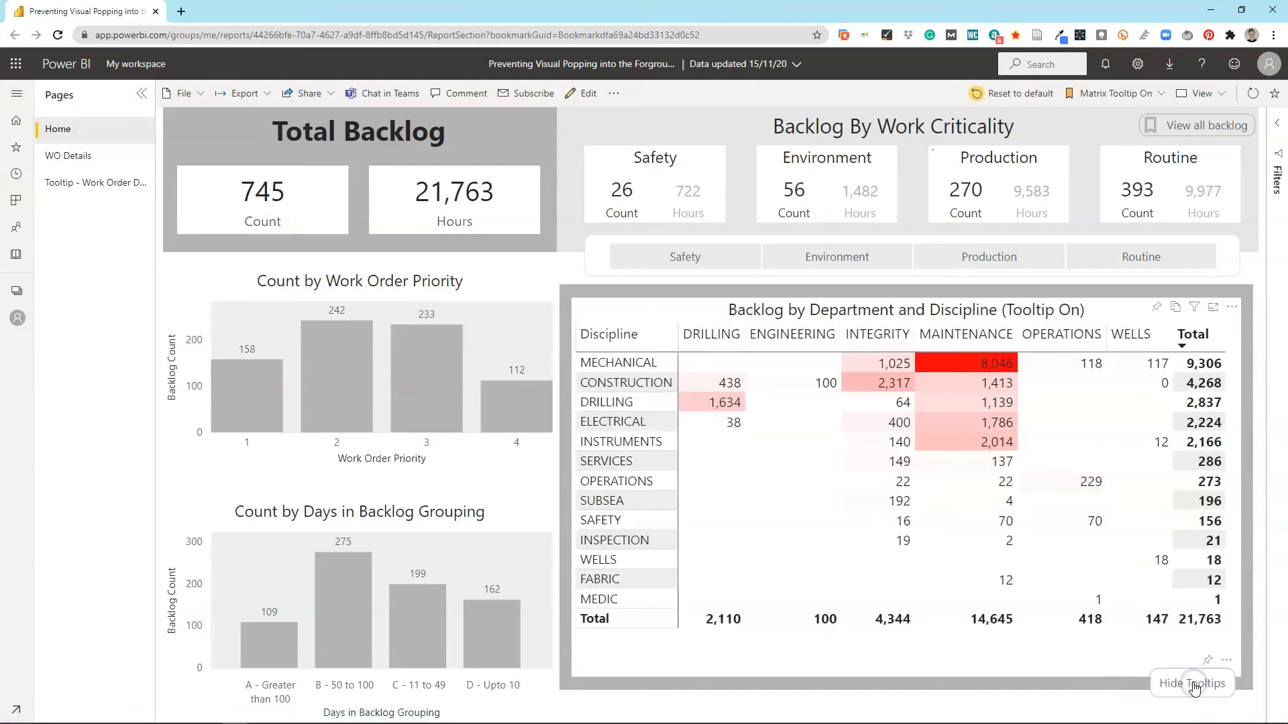
pyautogui.click(1190, 683)
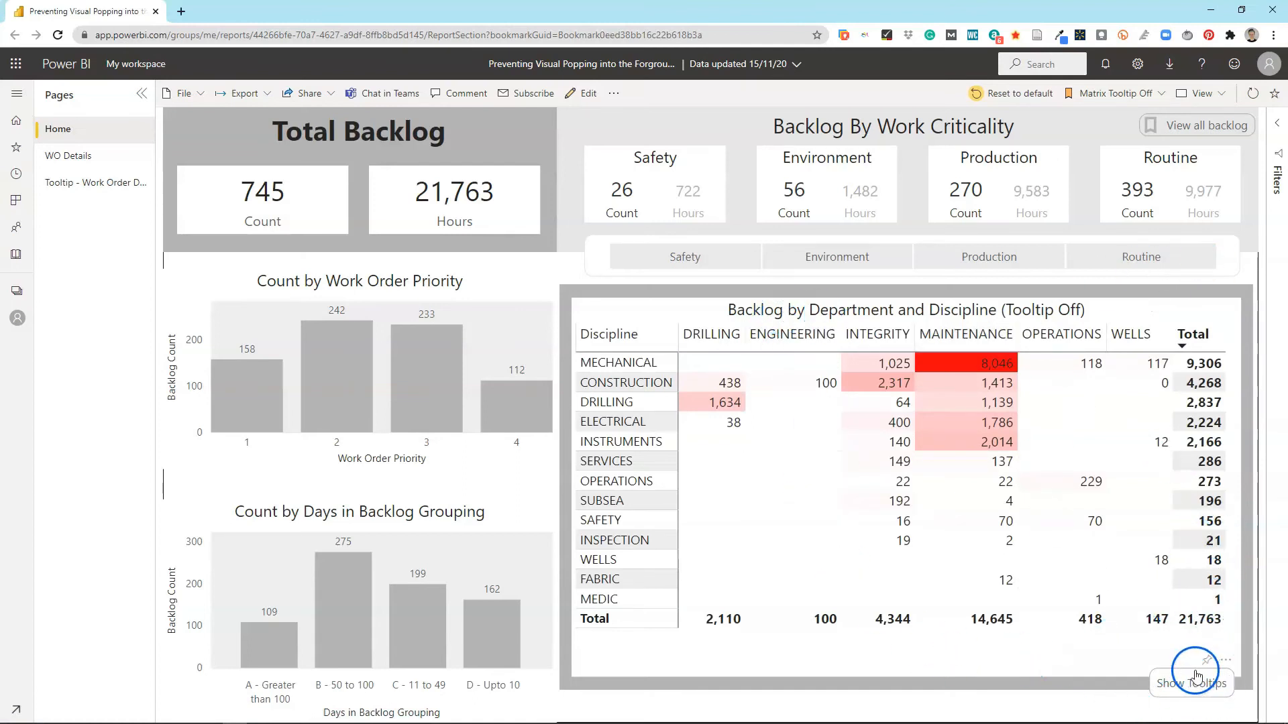
pyautogui.moveTo(1186, 673)
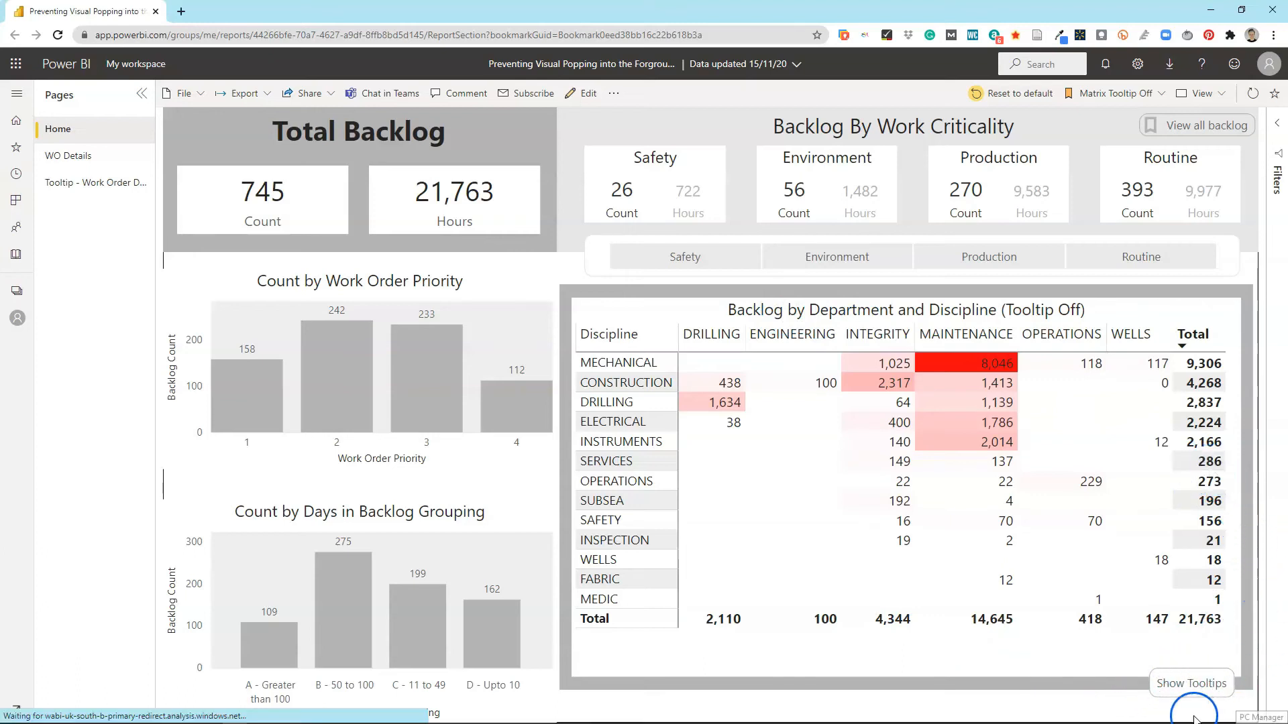
pyautogui.moveTo(1138, 604)
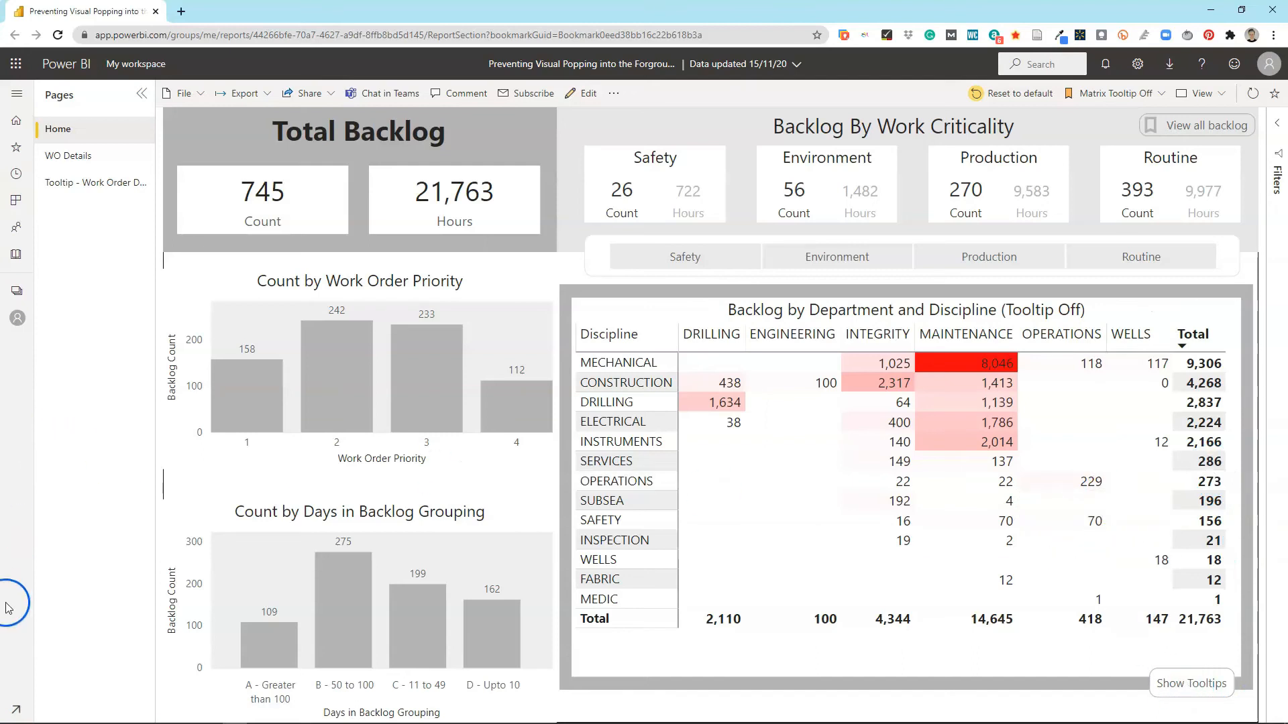
pyautogui.moveTo(1229, 709)
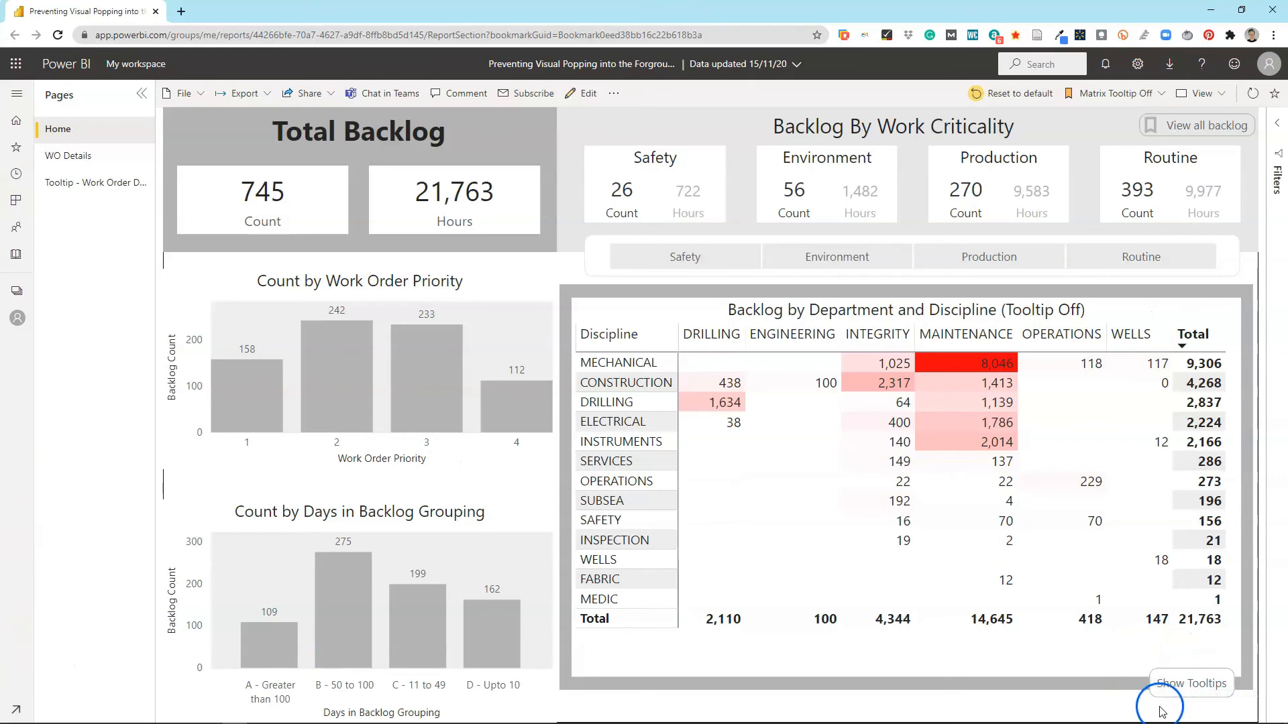
pyautogui.moveTo(1072, 666)
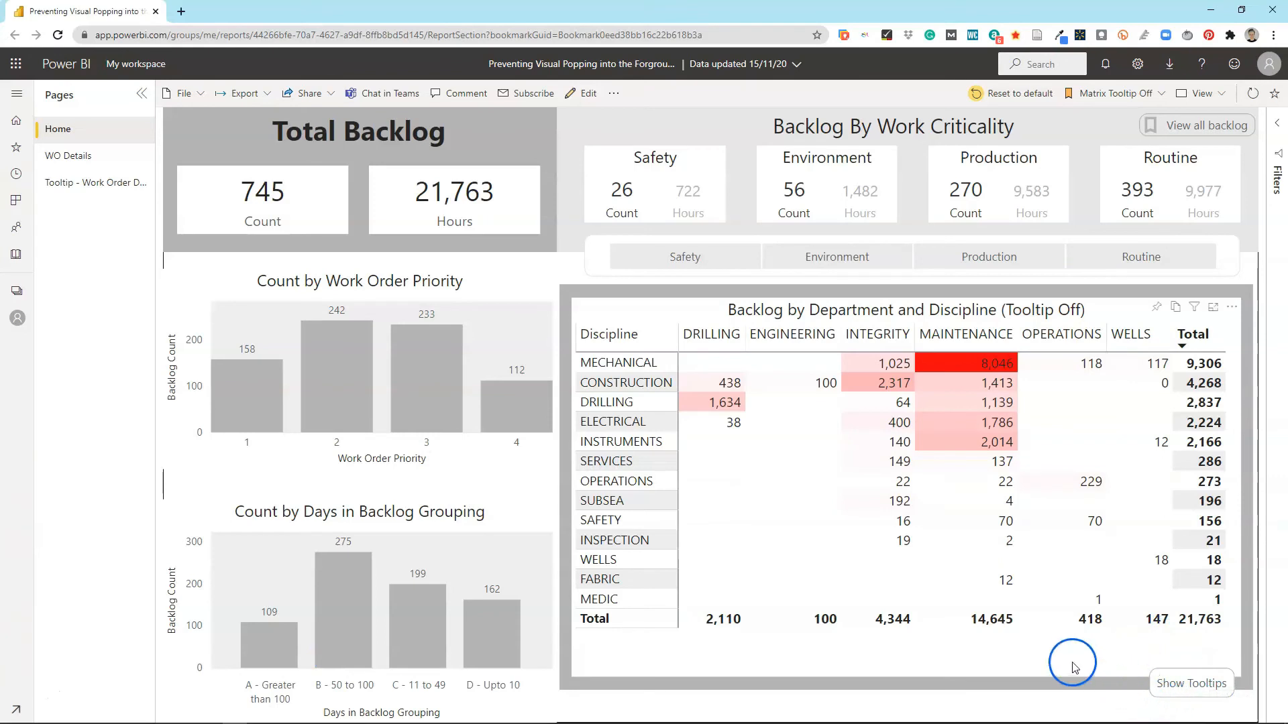
pyautogui.moveTo(1068, 717)
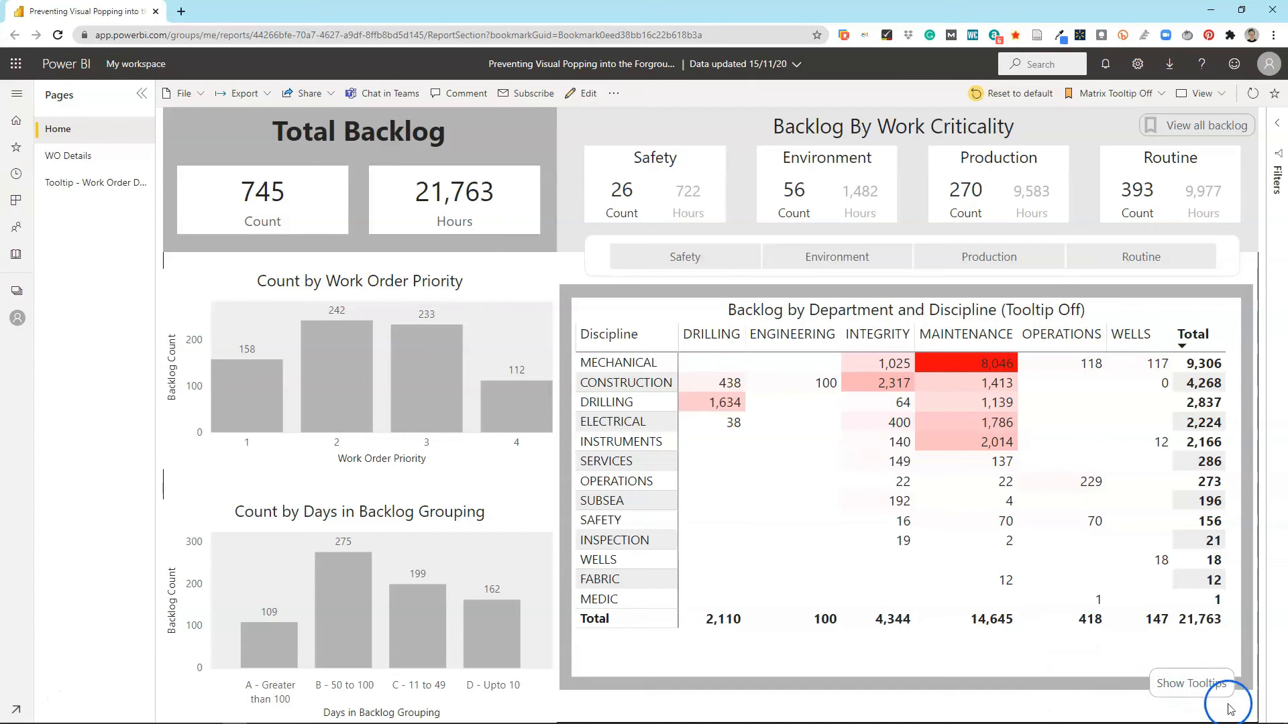
pyautogui.moveTo(875, 697)
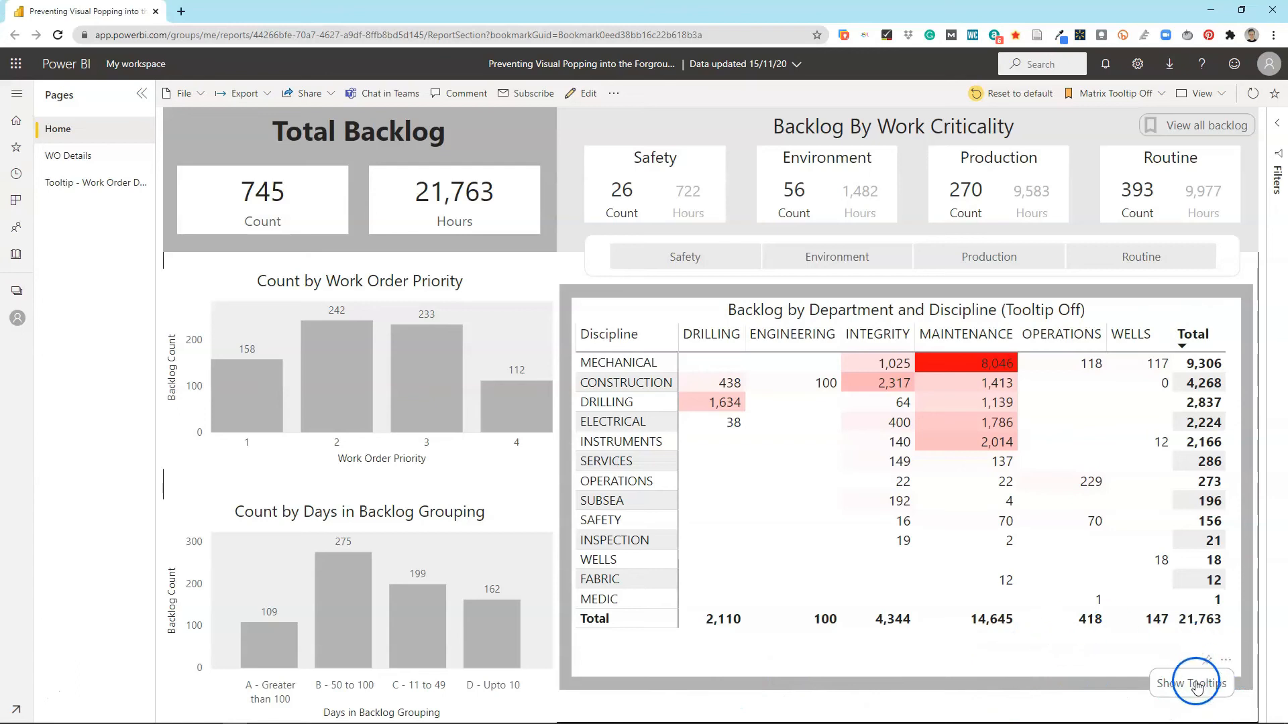
pyautogui.click(1192, 683)
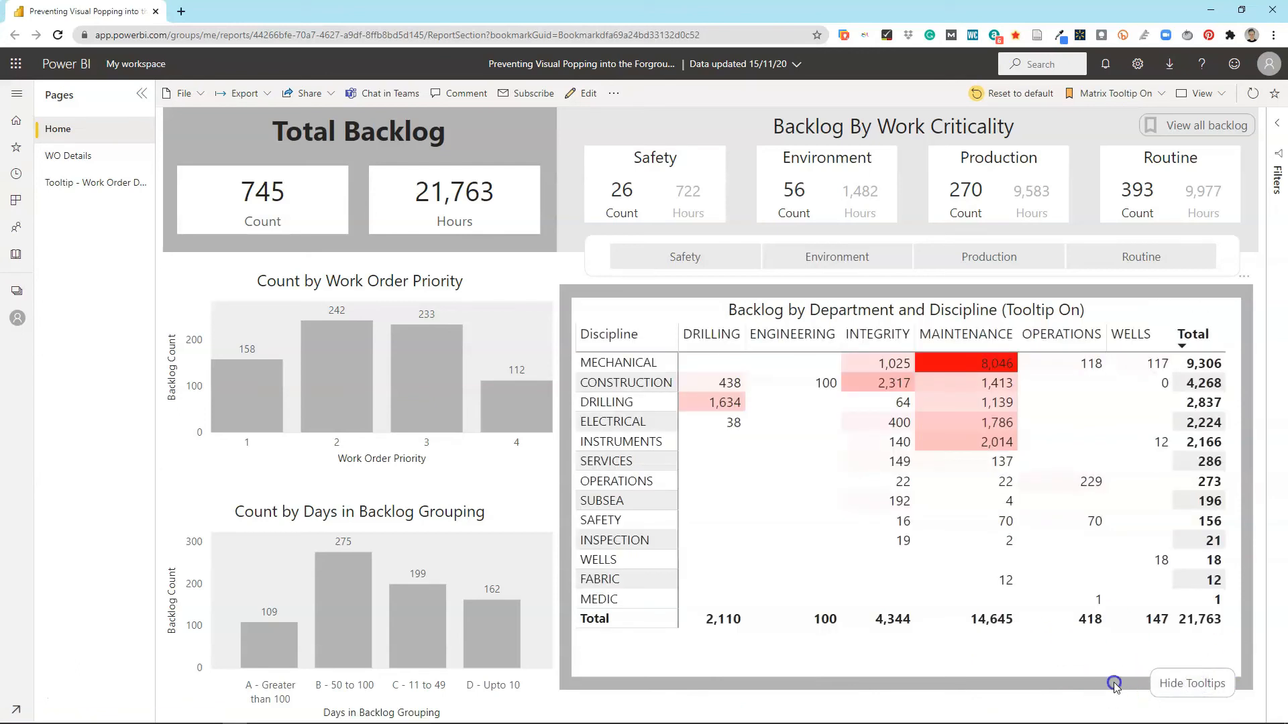
pyautogui.moveTo(1105, 651)
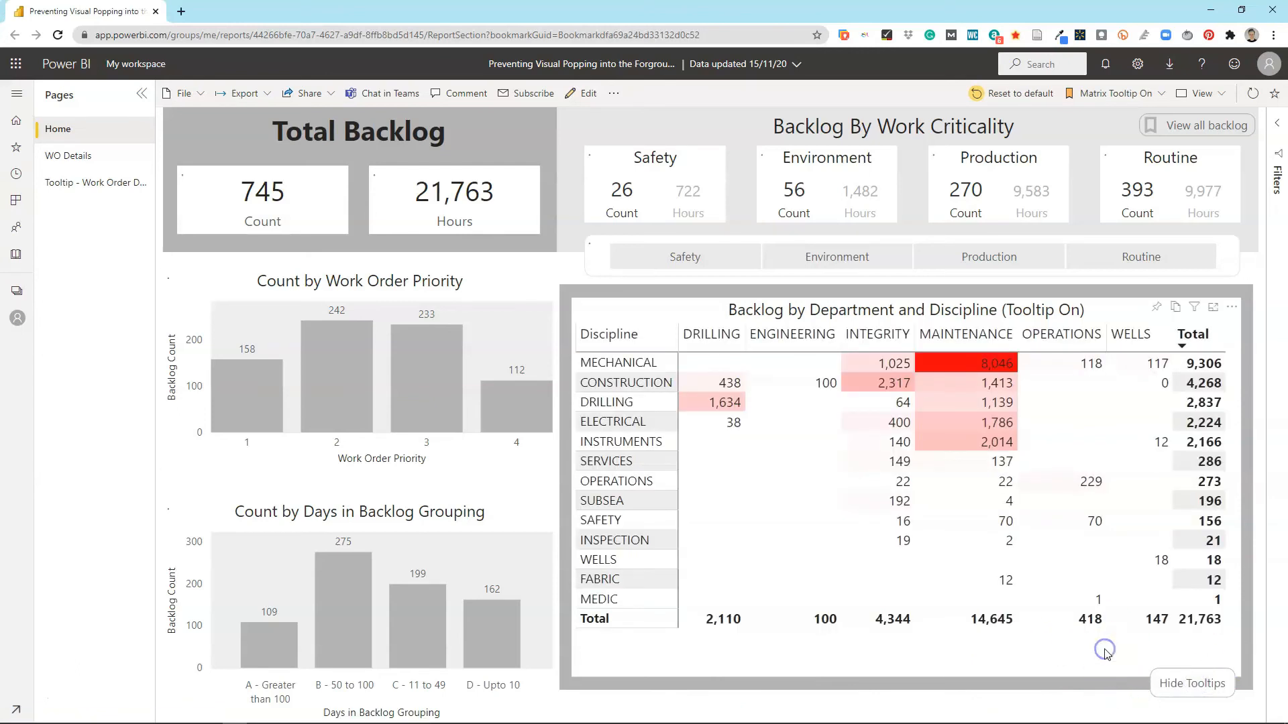
pyautogui.moveTo(310, 665)
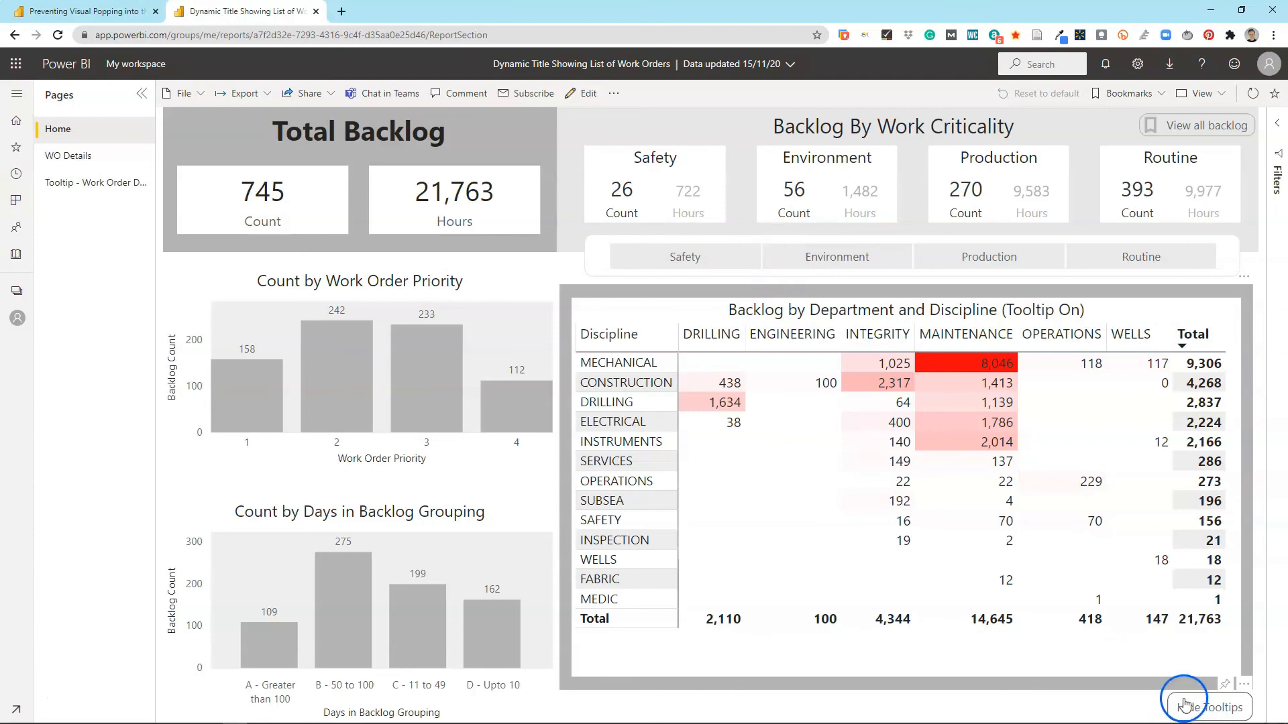
# In the Dynamic Title Showing List of Work Orders tab, toggle the matrix tooltip button to compare
pyautogui.click(1182, 707)
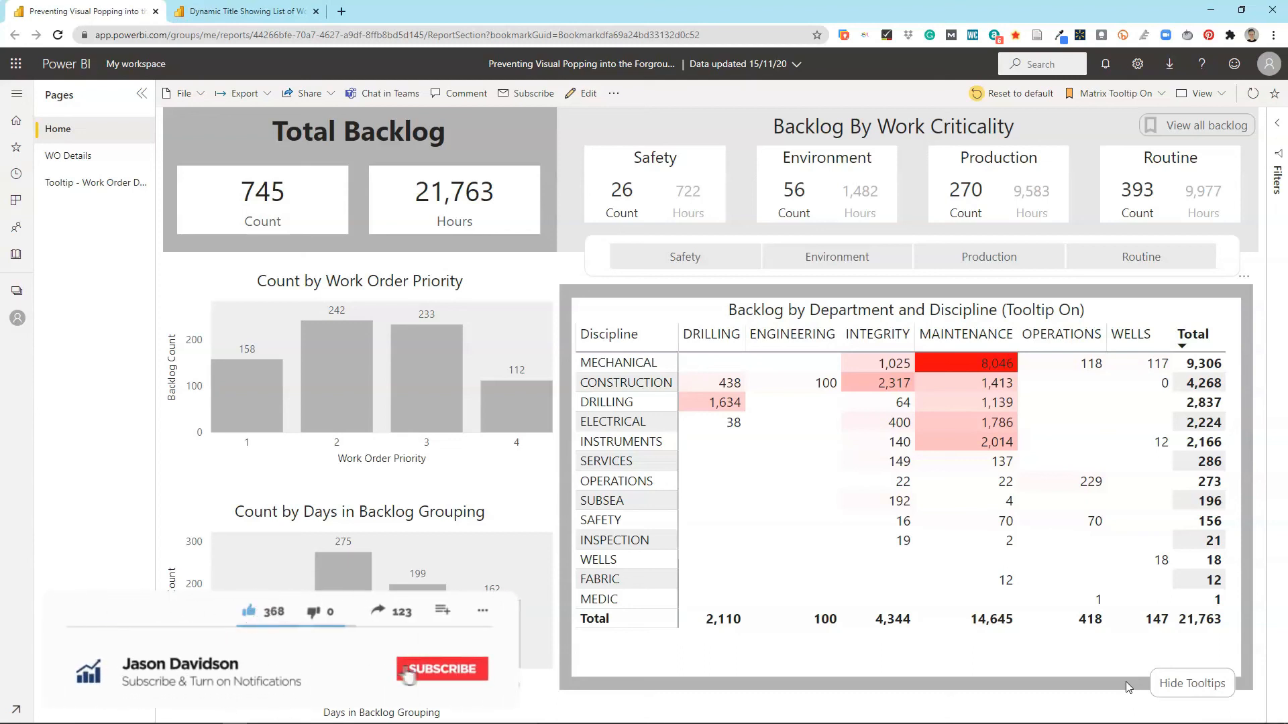
# Return to the first browser tab showing the published report's Tooltip On department matrix
pyautogui.click(441, 669)
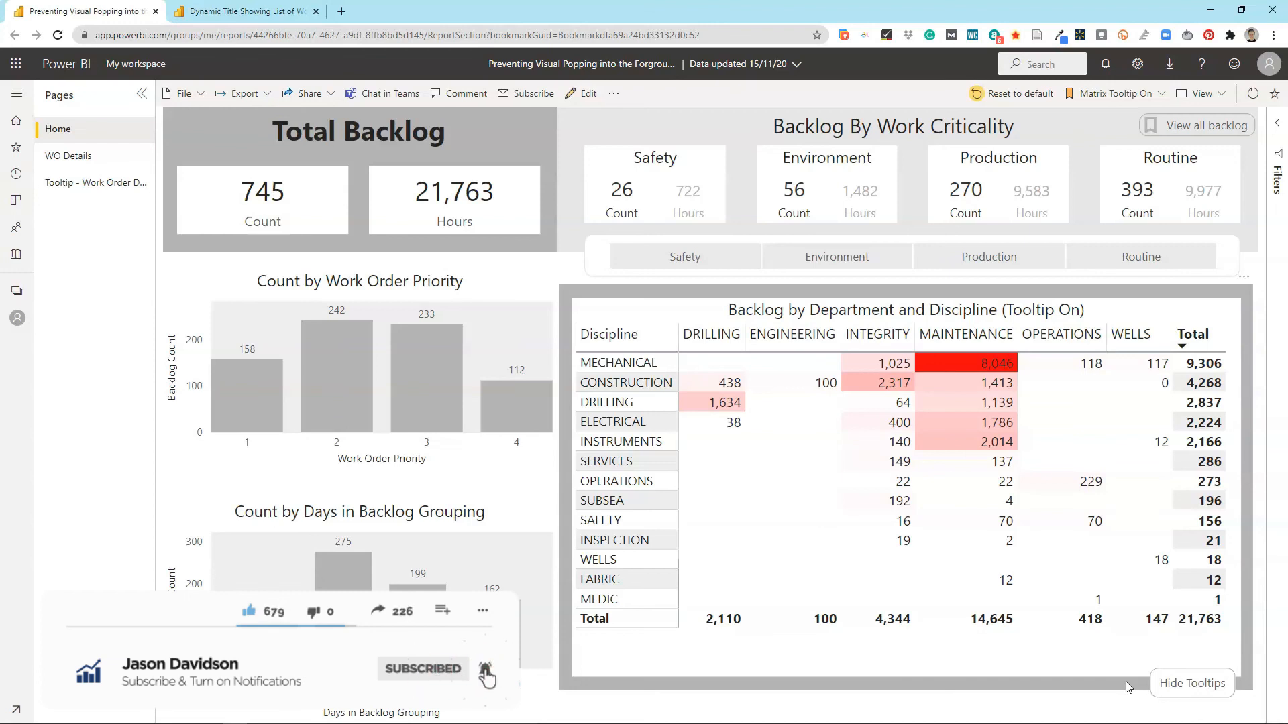